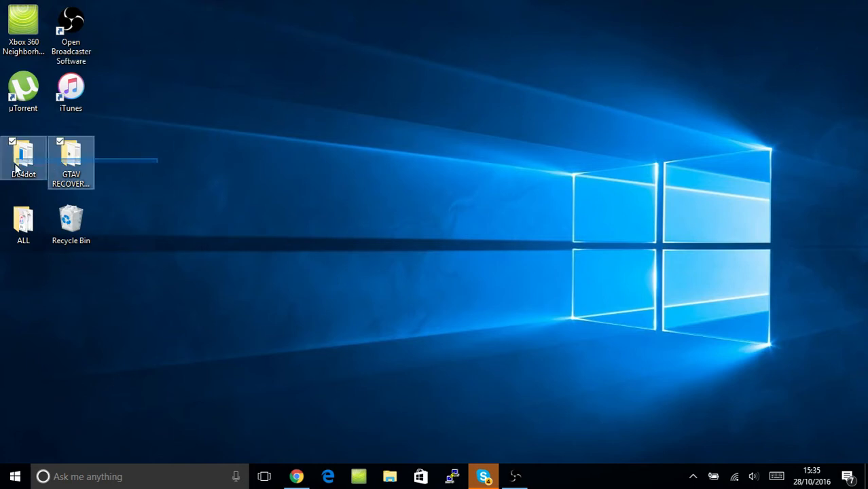
# Step: Move the De4dot and GTAV RECOVERY TOOL folders from the left column to mid-desktop
pyautogui.moveTo(48, 159); pyautogui.dragTo(503, 217)
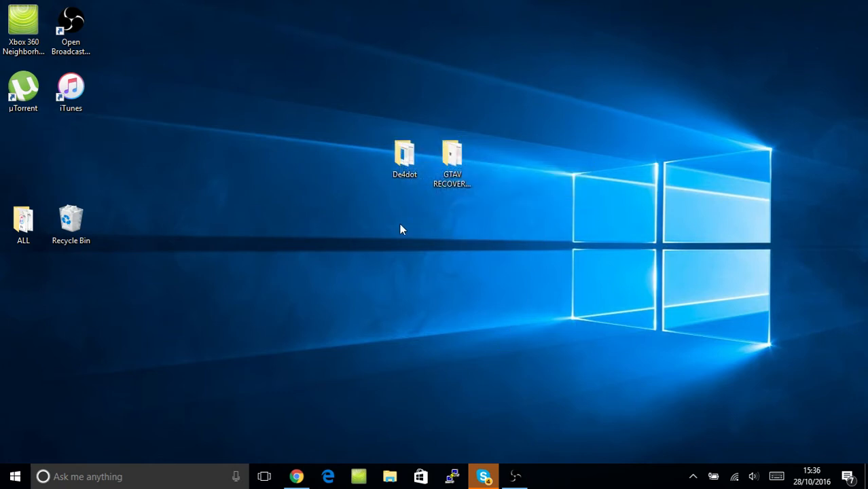
pyautogui.moveTo(390, 189)
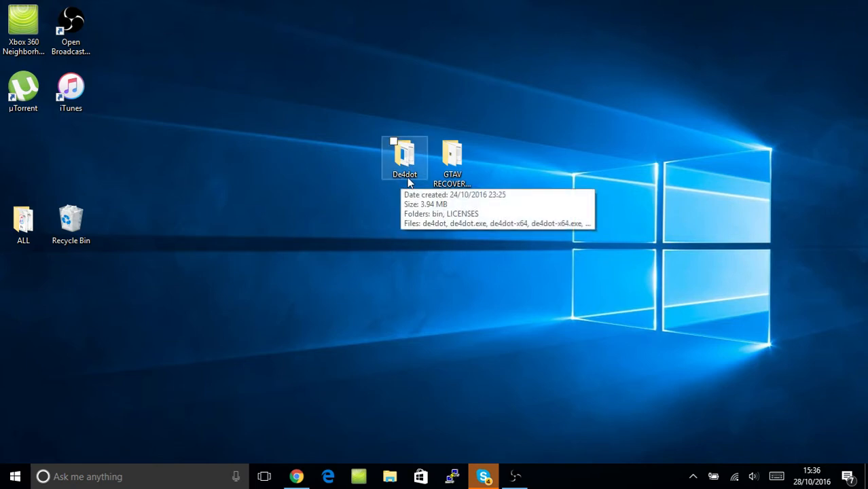
pyautogui.moveTo(401, 152)
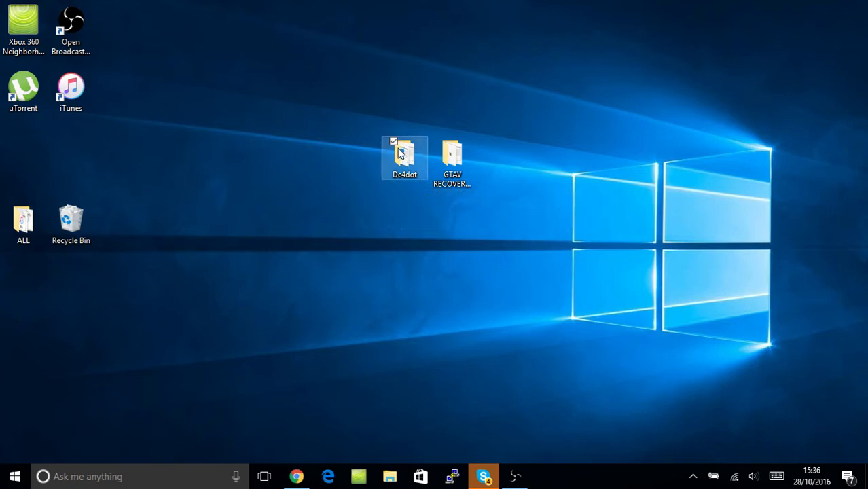
pyautogui.moveTo(344, 297)
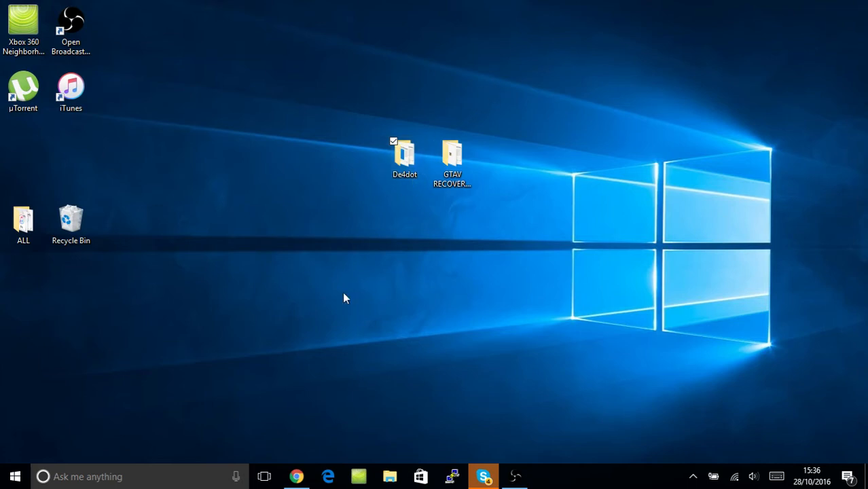
pyautogui.doubleClick(404, 153)
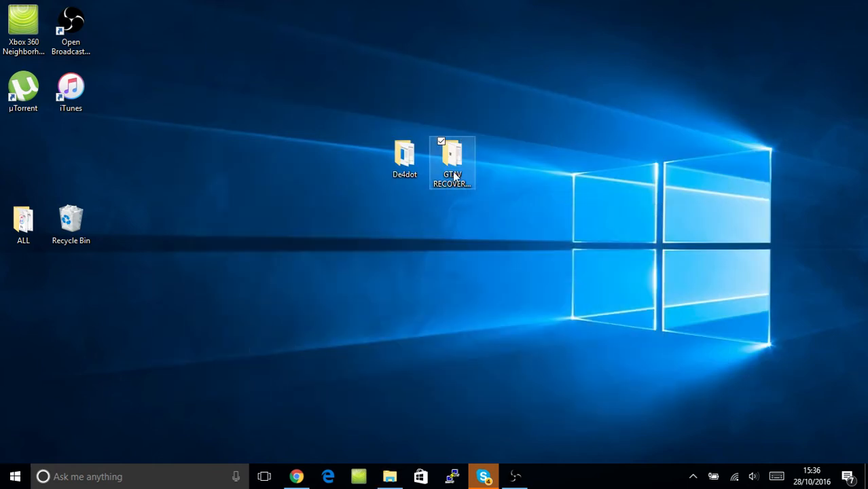
# Step: Open GTAV RECOVERY TOOL TU27, select RecoveryTool-cleaned, and snap it beside the De4dot folder
pyautogui.doubleClick(452, 156)
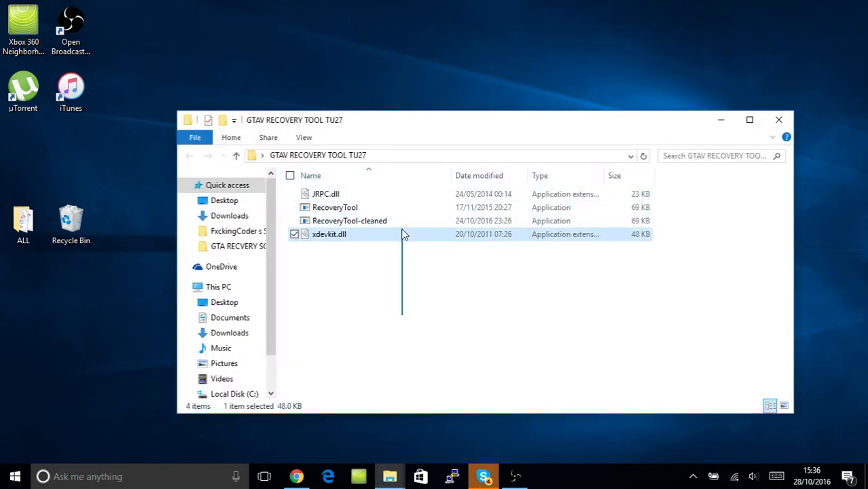
pyautogui.click(349, 221)
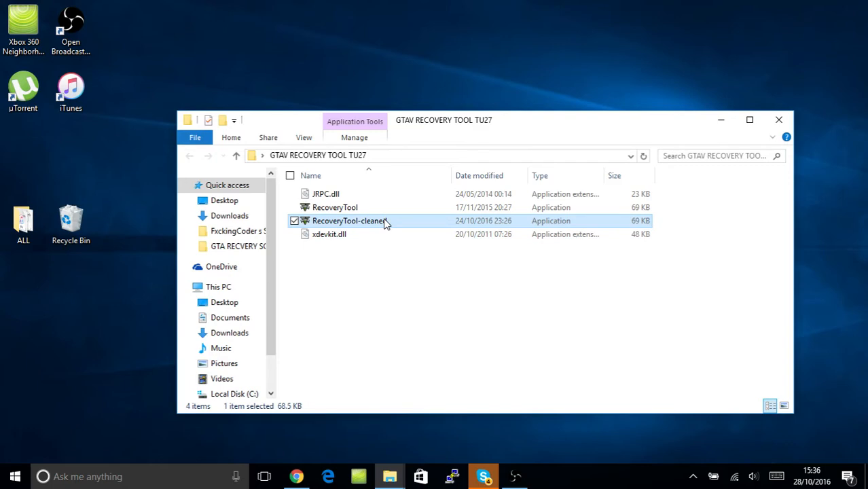
pyautogui.press('Delete')
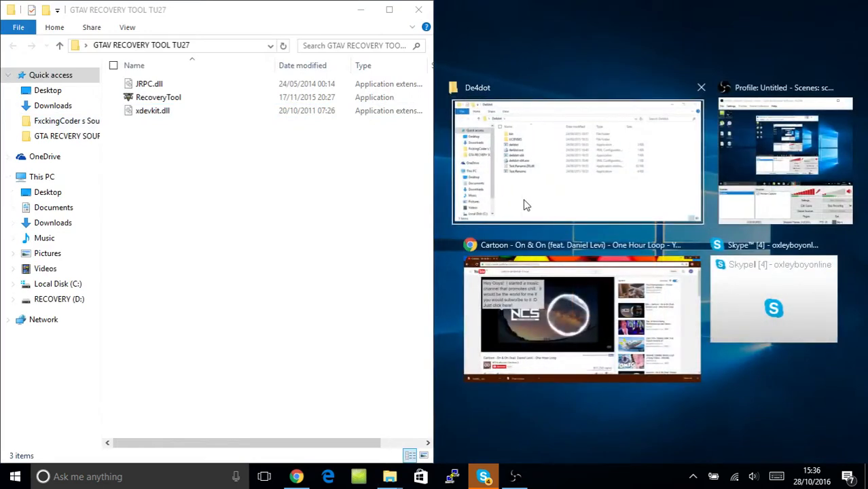
pyautogui.click(577, 162)
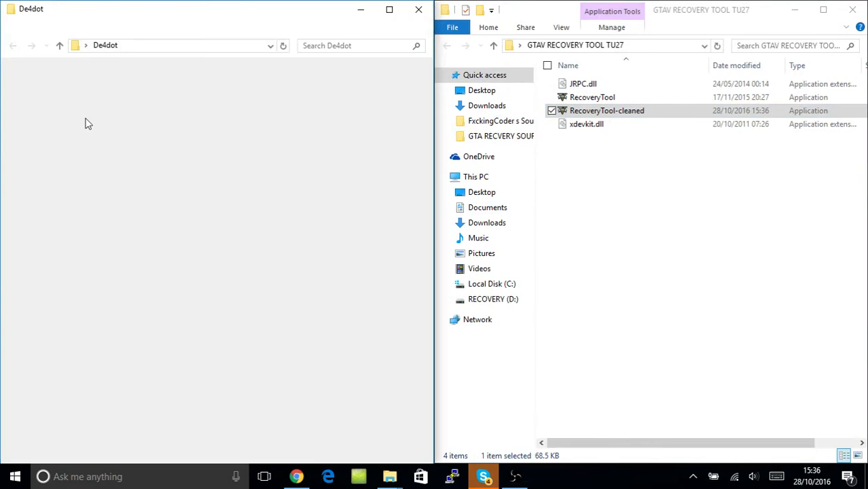
# Step: Browse This PC to Local Disk (C:) and into Program Files (x86)
pyautogui.click(477, 177)
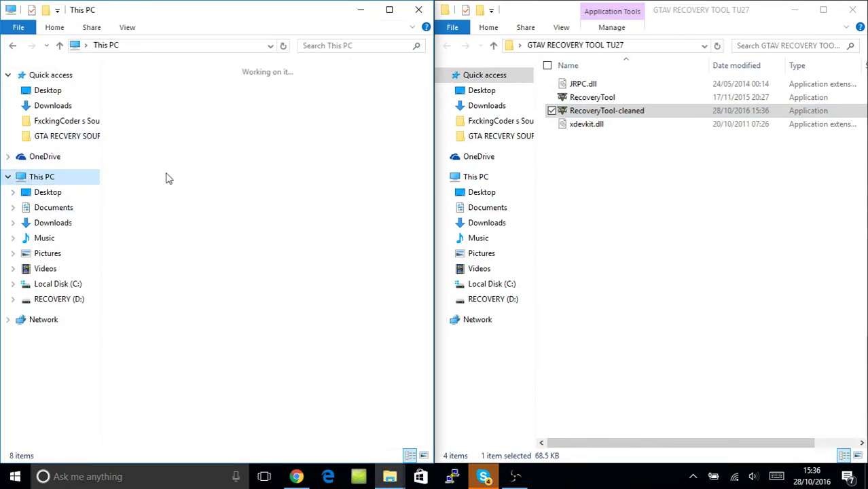
pyautogui.click(58, 284)
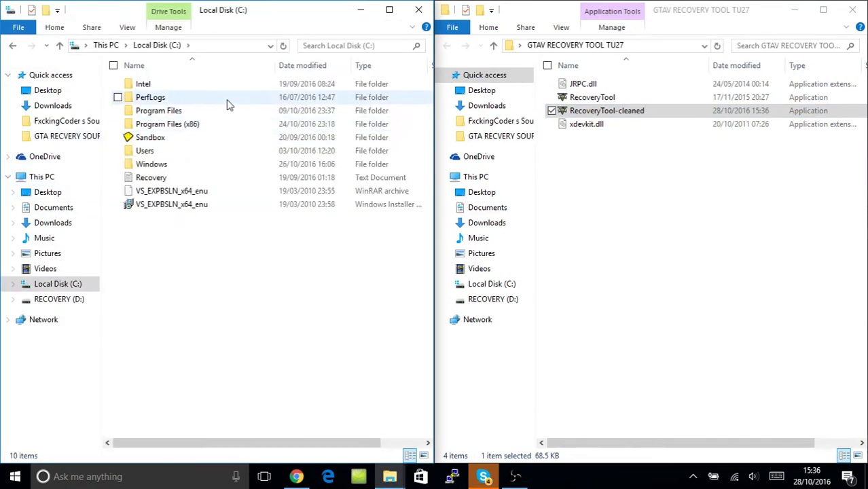
pyautogui.doubleClick(167, 123)
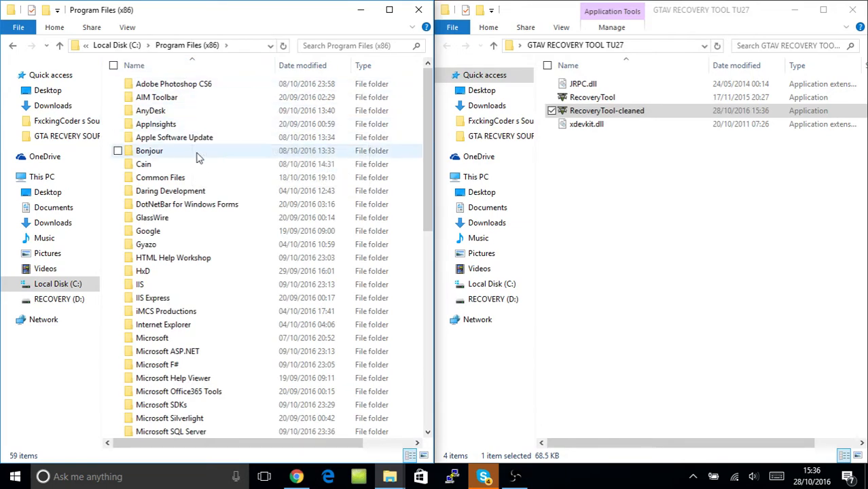
pyautogui.moveTo(187, 231)
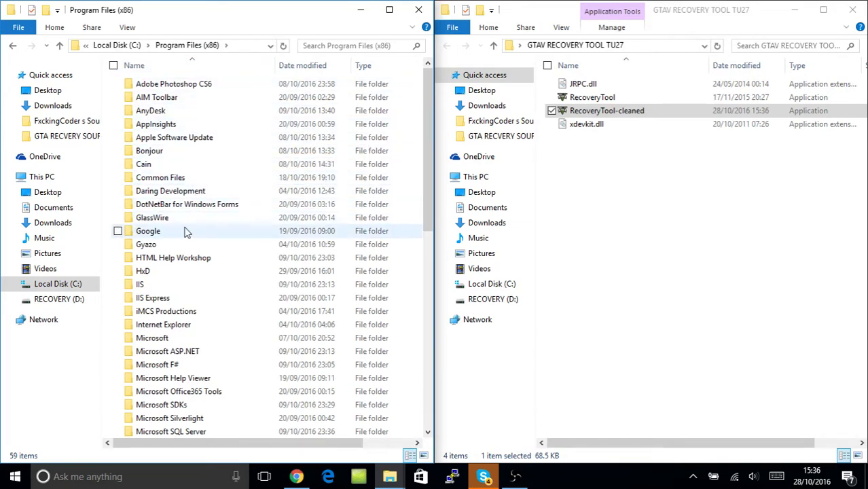
pyautogui.scroll(-3)
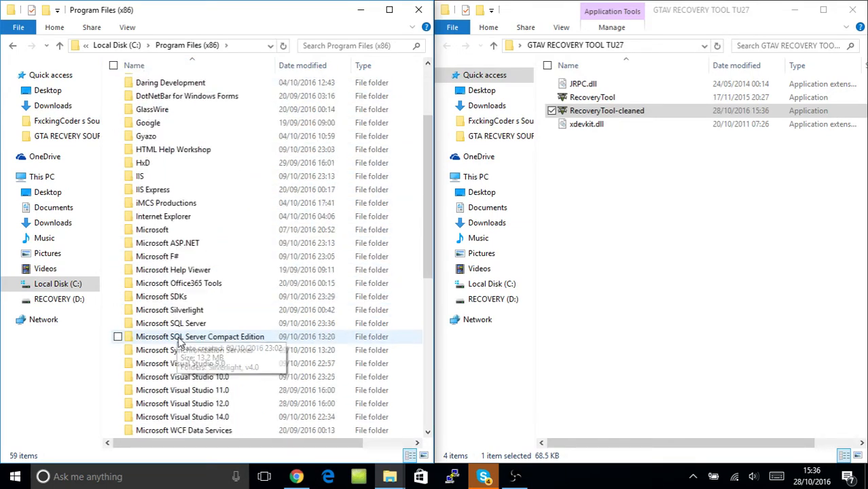
pyautogui.scroll(-3)
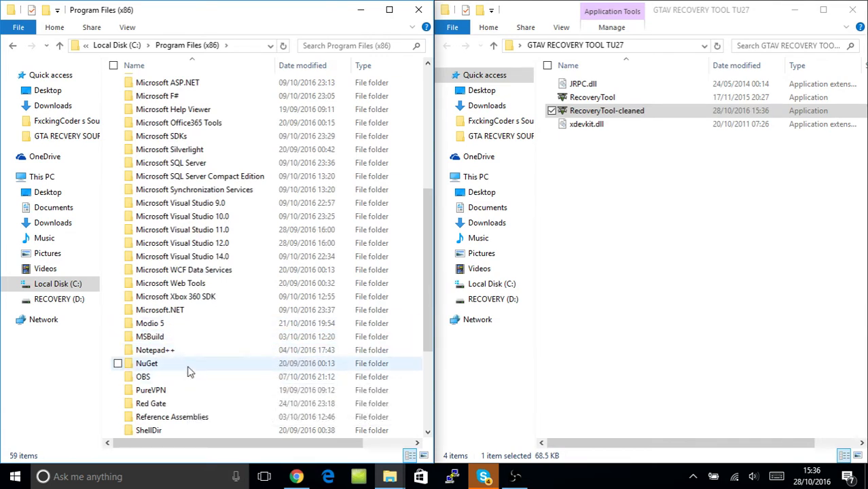
pyautogui.doubleClick(146, 363)
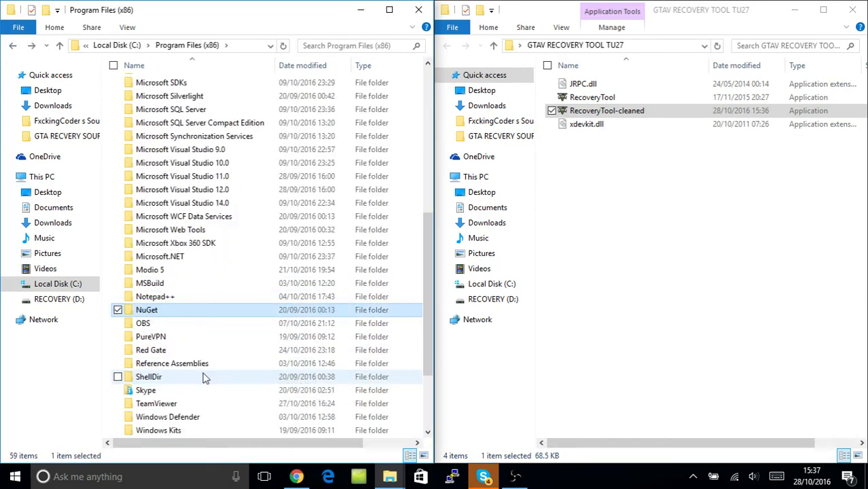
# Step: Run Reflector from Red Gate\.NET Reflector\Desktop 9.0 and minimise that Explorer window
pyautogui.scroll(-3)
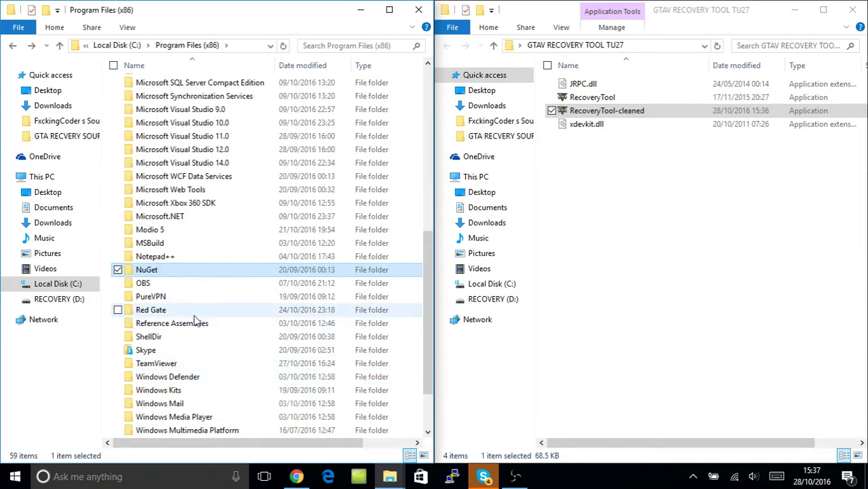
pyautogui.doubleClick(151, 310)
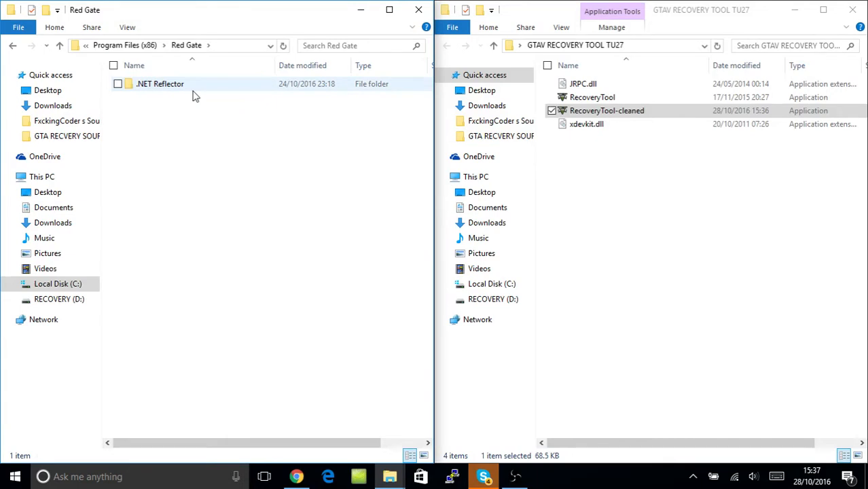
pyautogui.doubleClick(160, 84)
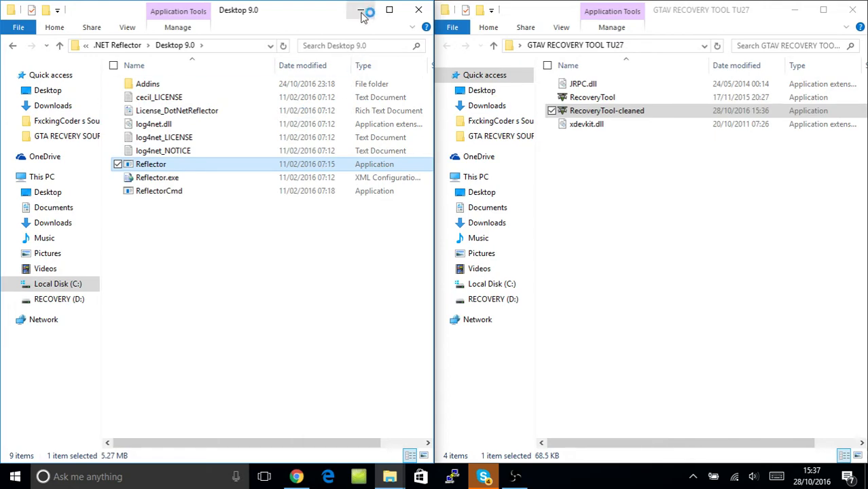
pyautogui.moveTo(362, 12)
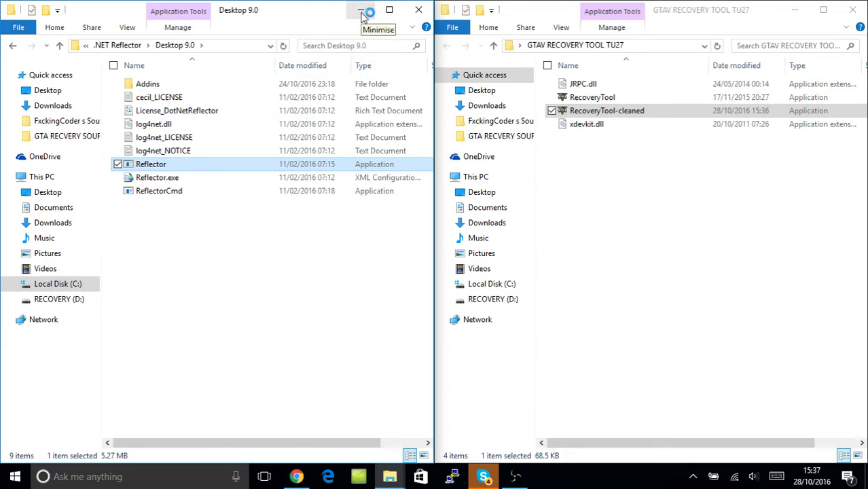
pyautogui.click(369, 9)
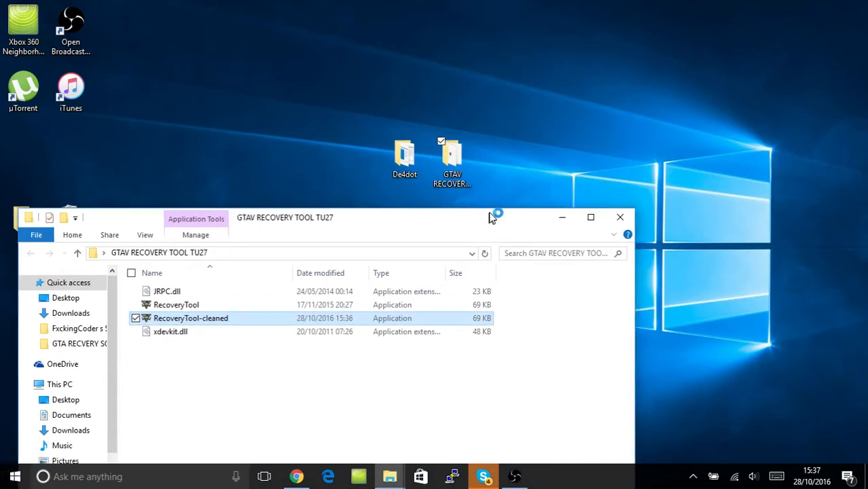
pyautogui.click(562, 218)
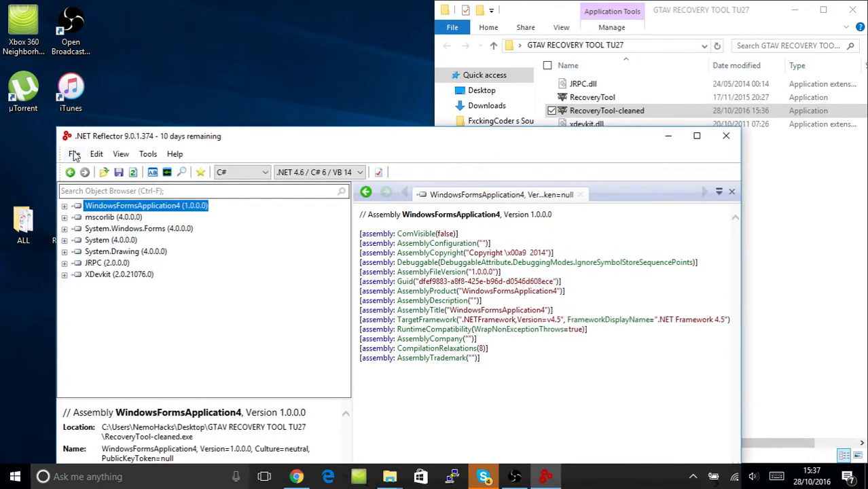
# Step: Unload WindowsFormsApplication4, System.Windows.Forms, System, System.Drawing, JRPC and XDevkit, keeping only mscorlib
pyautogui.click(75, 154)
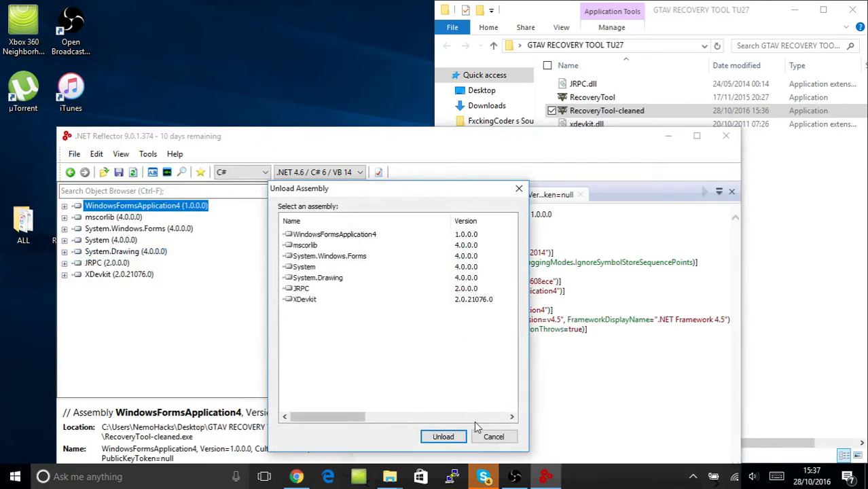
pyautogui.click(493, 436)
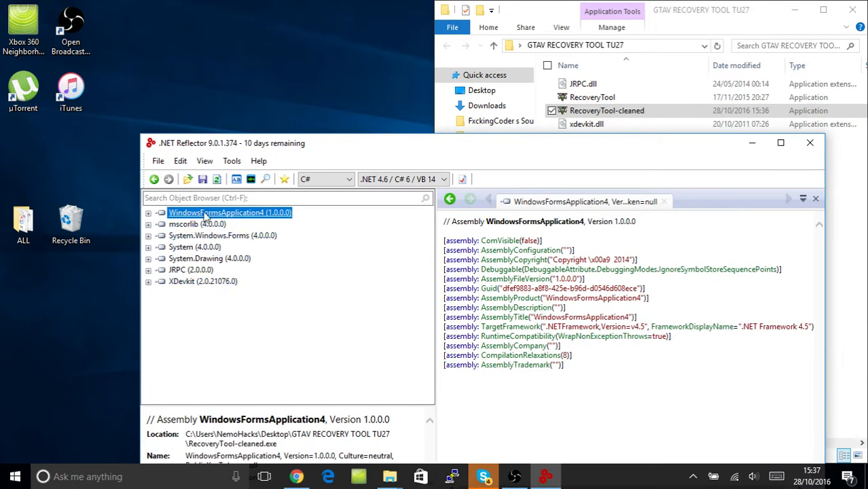
pyautogui.click(158, 161)
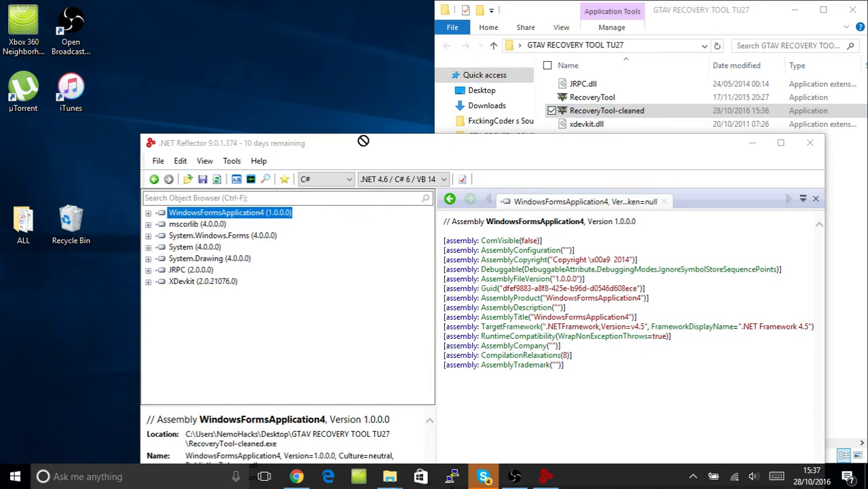
pyautogui.moveTo(370, 282)
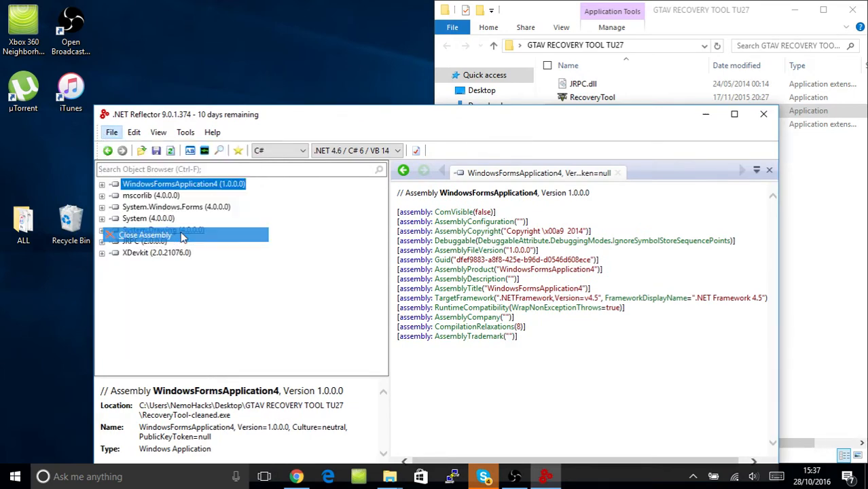
pyautogui.click(144, 235)
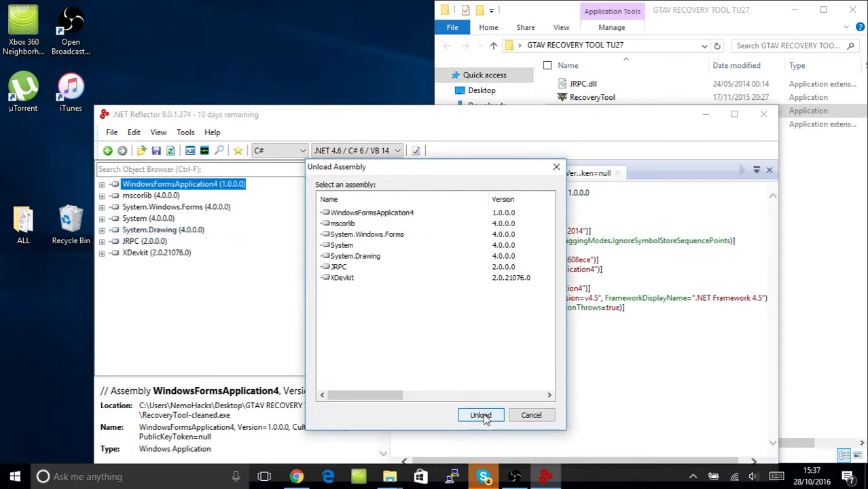
pyautogui.click(480, 415)
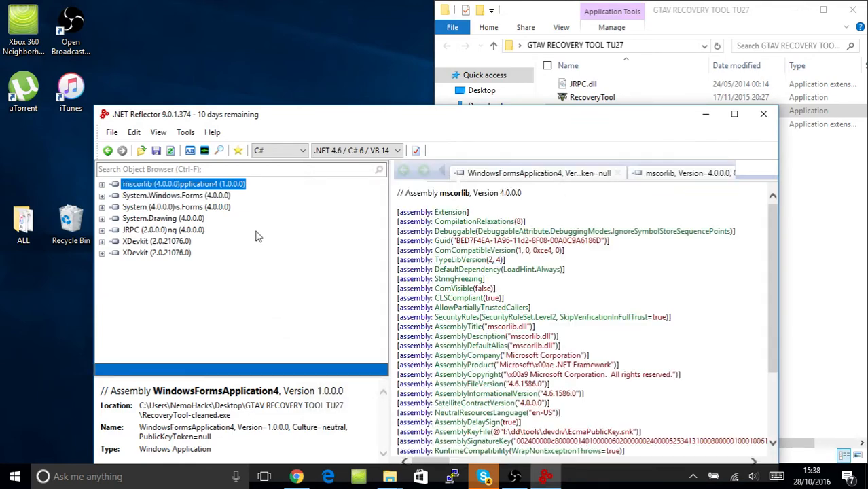
pyautogui.click(135, 183)
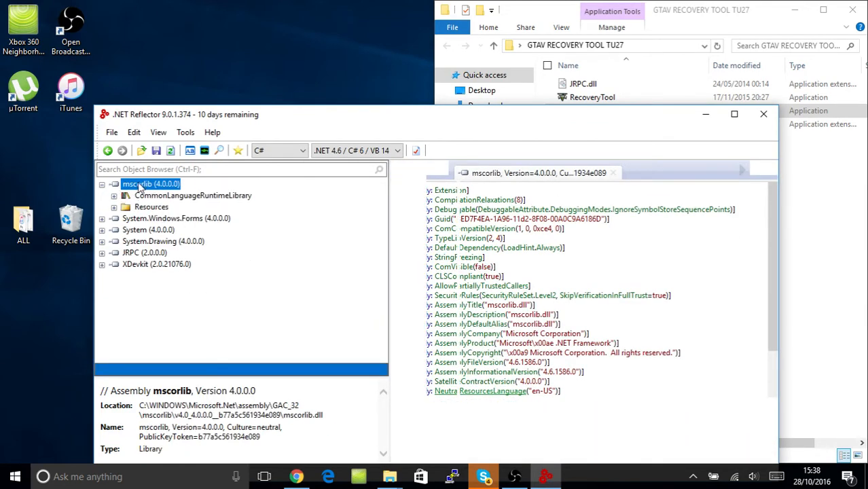
pyautogui.moveTo(310, 104)
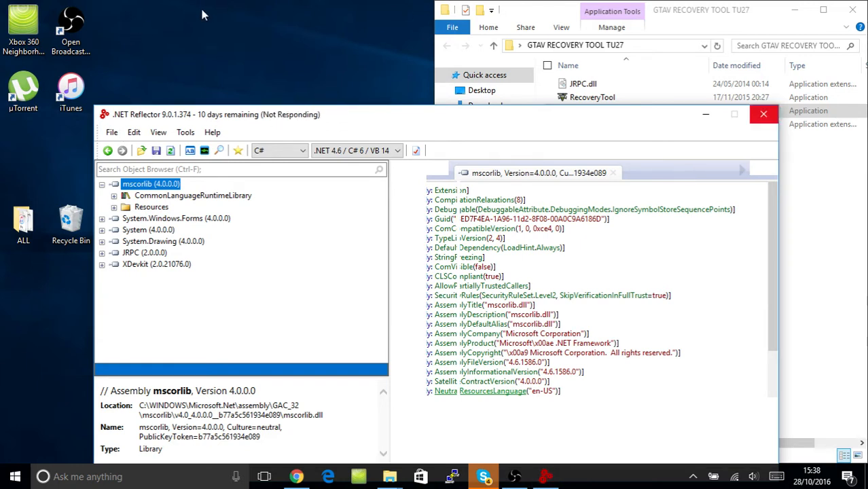
pyautogui.moveTo(340, 83)
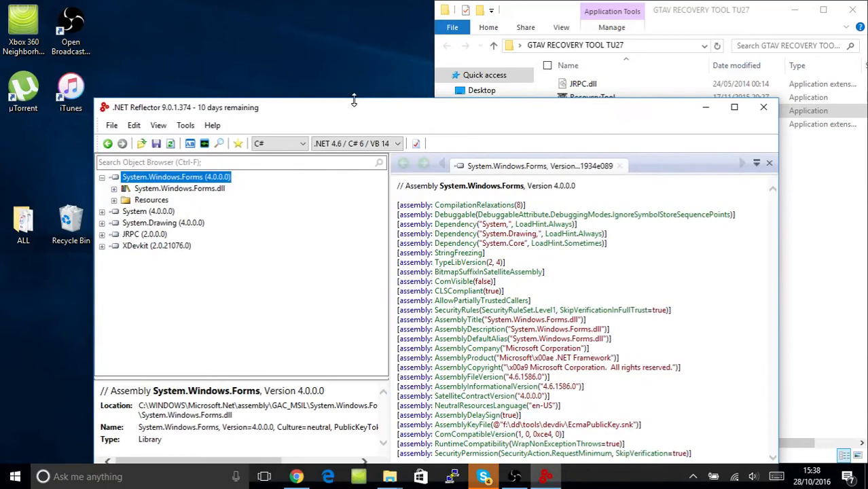
pyautogui.click(150, 177)
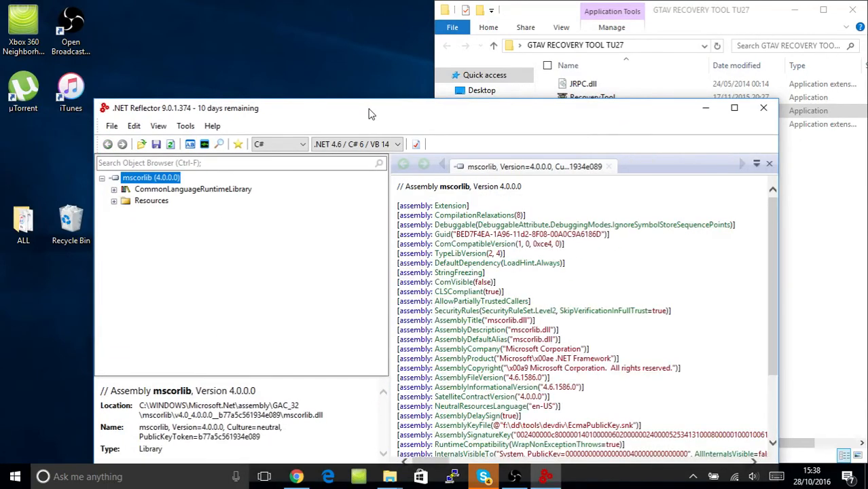
pyautogui.click(111, 126)
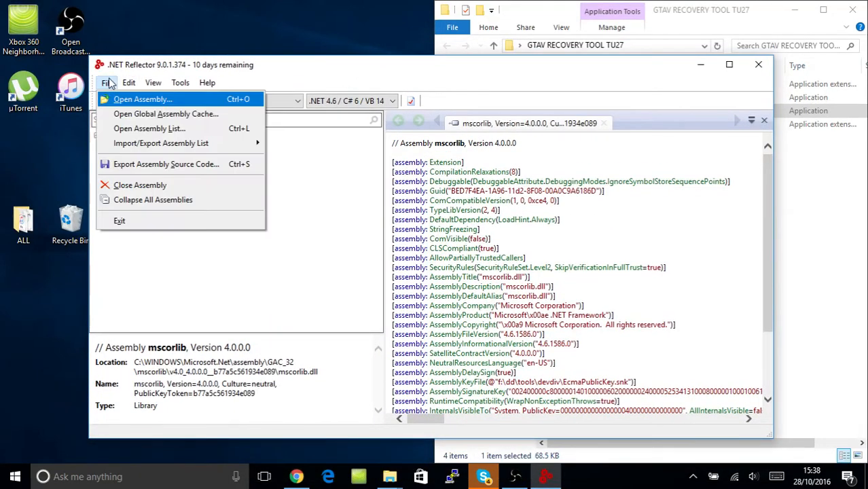
# Step: Load RecoveryTool-cleaned.exe via File > Open Assembly and maximize the Reflector window
pyautogui.click(139, 185)
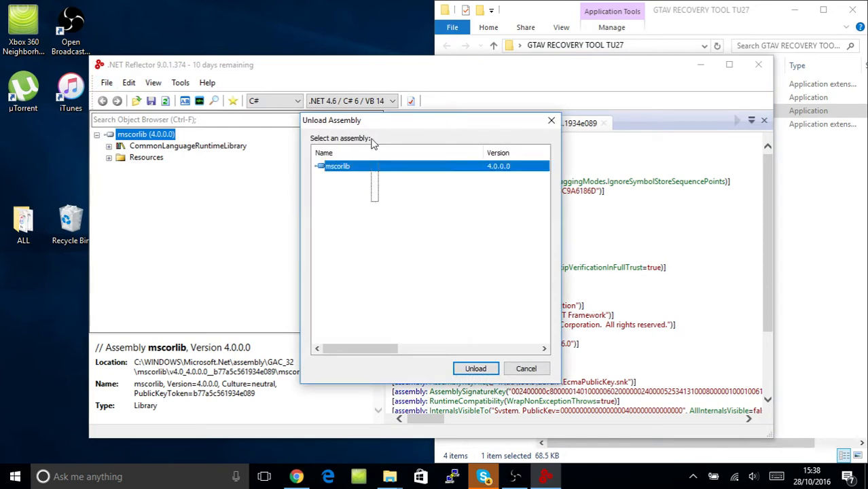
pyautogui.click(476, 368)
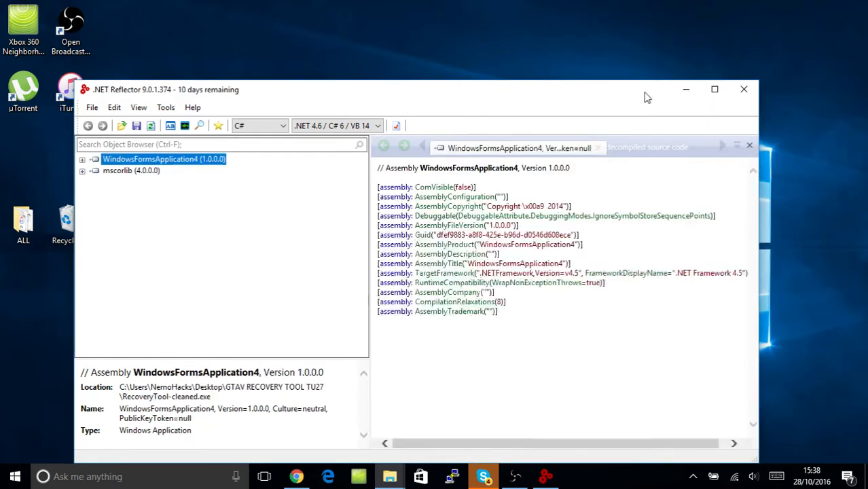
pyautogui.click(715, 89)
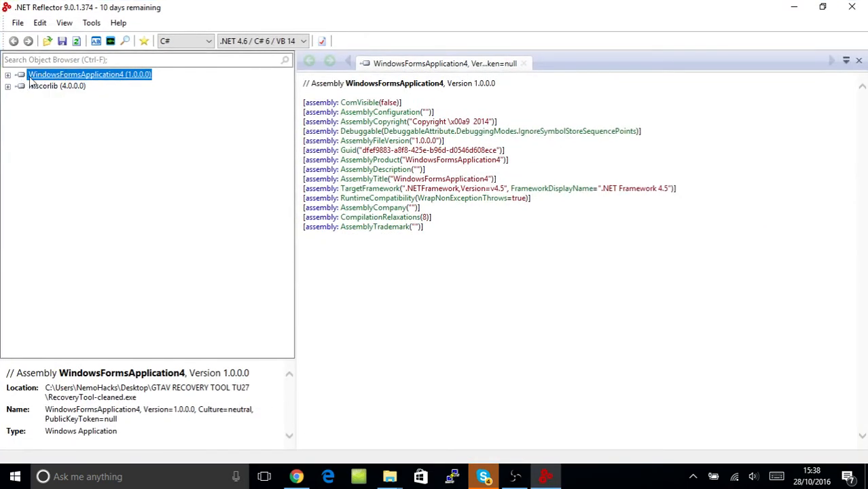
pyautogui.moveTo(40, 80)
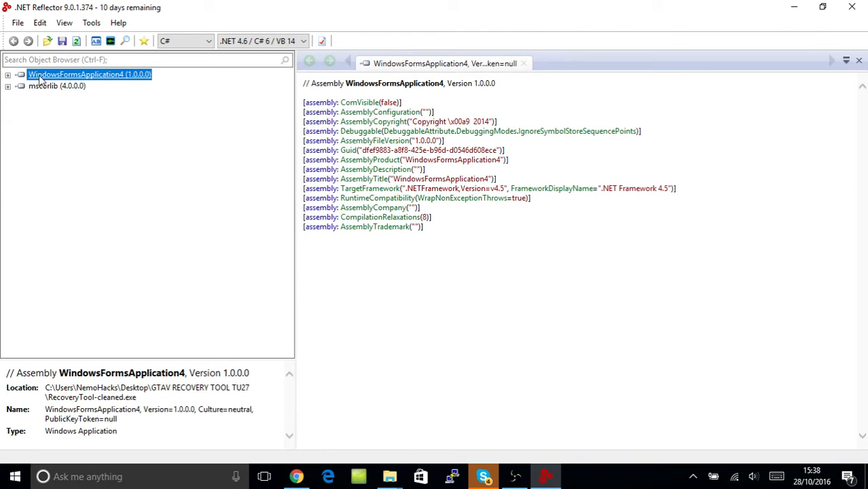
pyautogui.rightClick(88, 74)
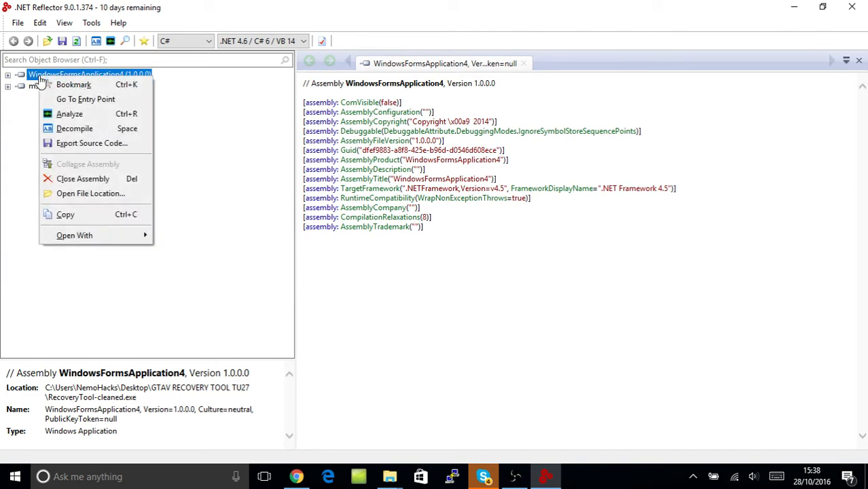
pyautogui.moveTo(676, 12)
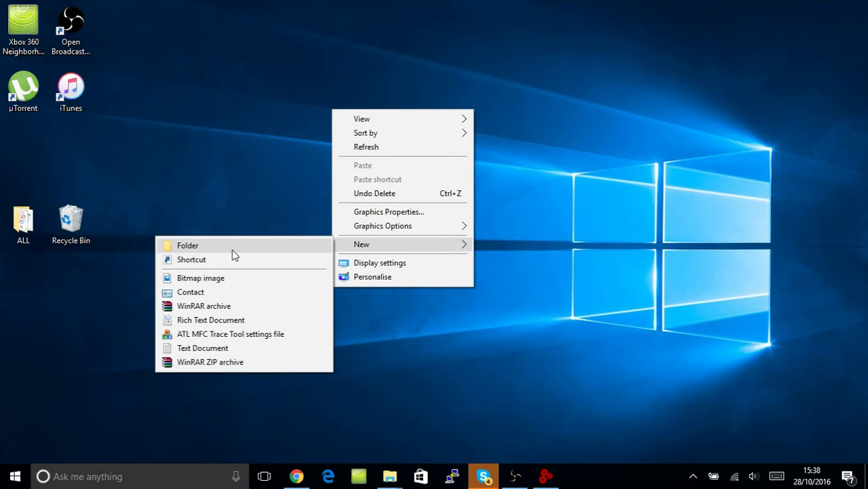
# Step: Create a new desktop folder named 'code'
pyautogui.click(187, 245)
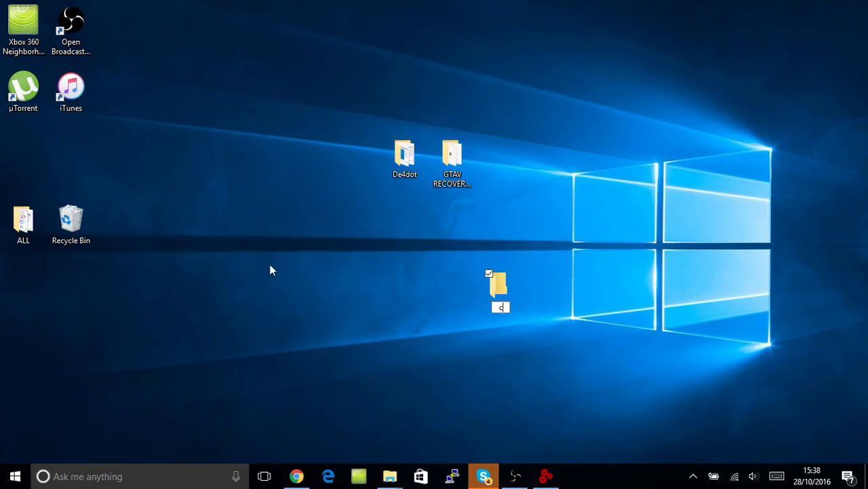
pyautogui.write('so')
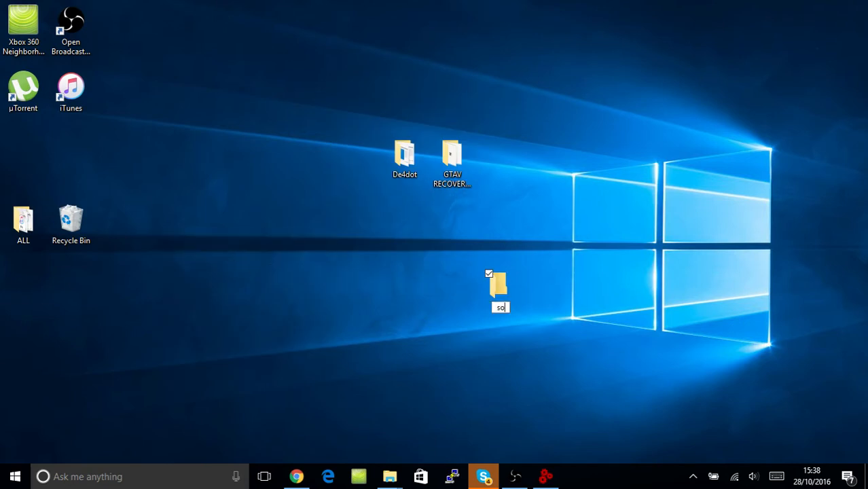
pyautogui.write('ure')
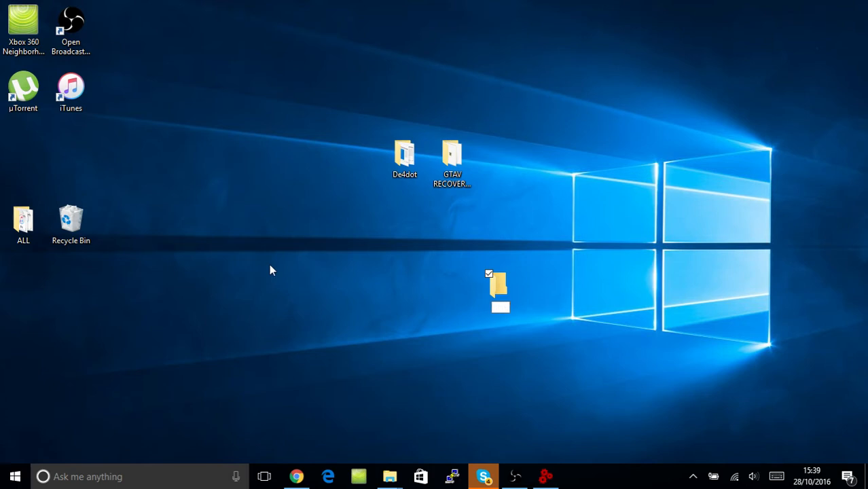
pyautogui.write('code')
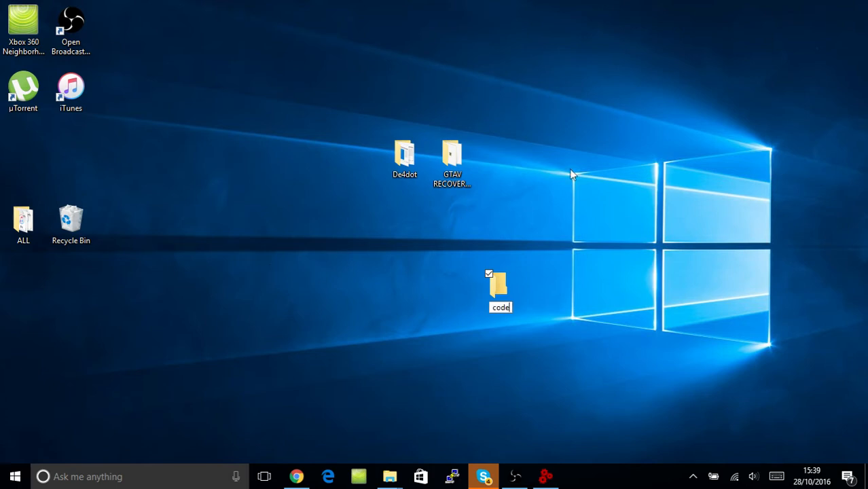
pyautogui.moveTo(497, 289); pyautogui.dragTo(405, 224)
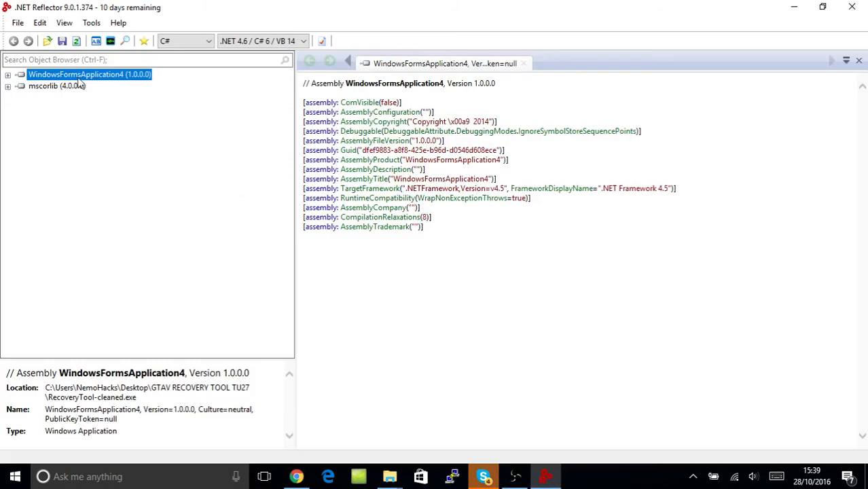
# Step: Export WindowsFormsApplication4's source code to the Desktop\code folder
pyautogui.rightClick(89, 74)
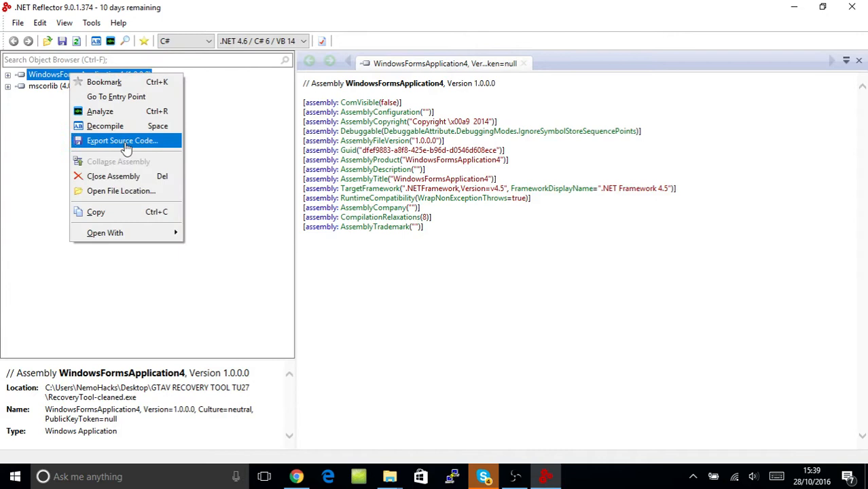
pyautogui.click(123, 141)
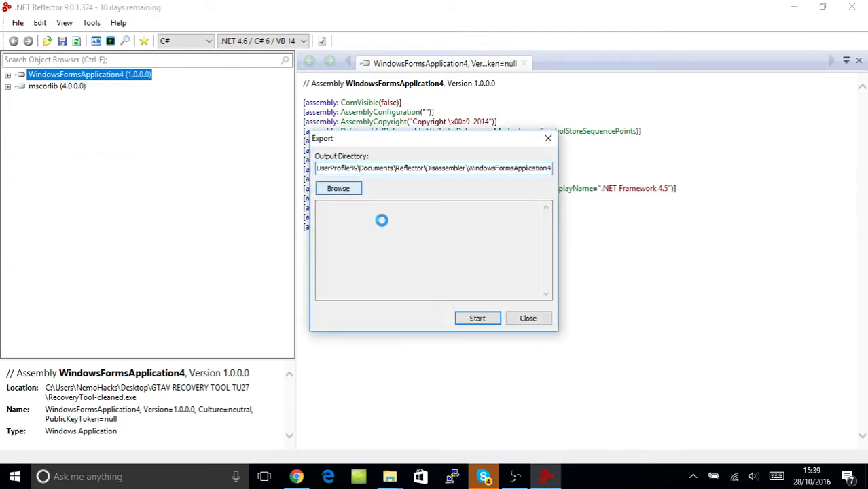
pyautogui.click(338, 188)
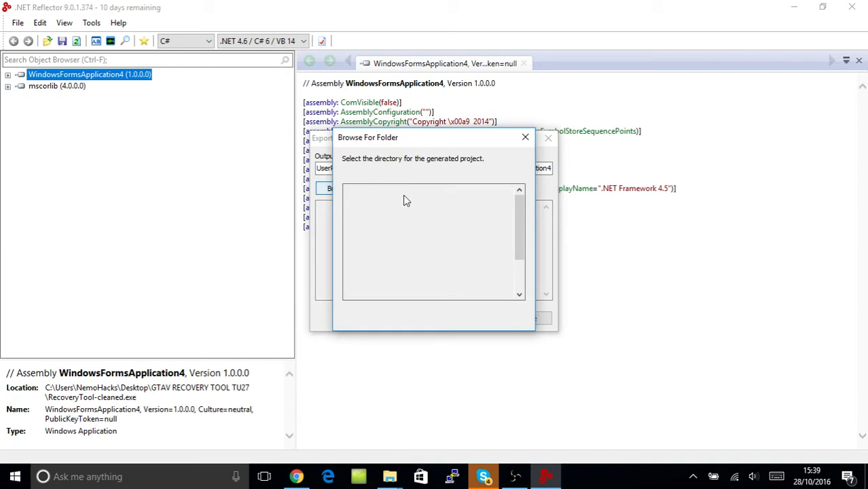
pyautogui.moveTo(491, 189)
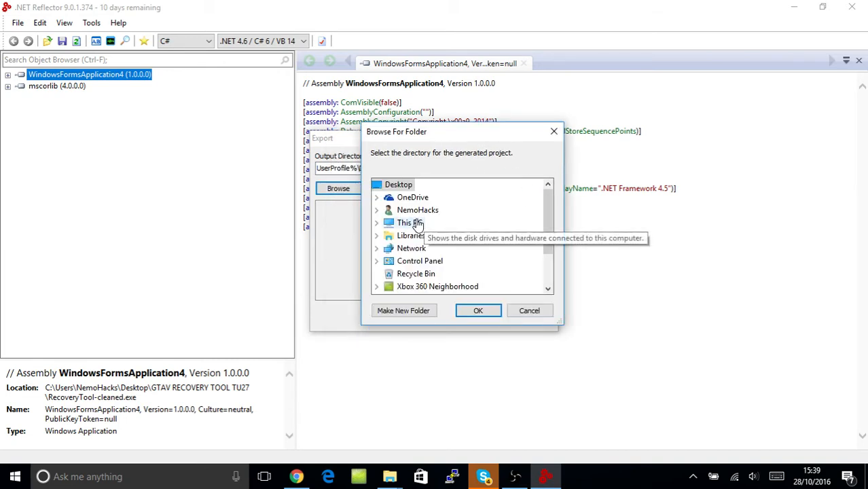
pyautogui.scroll(-3)
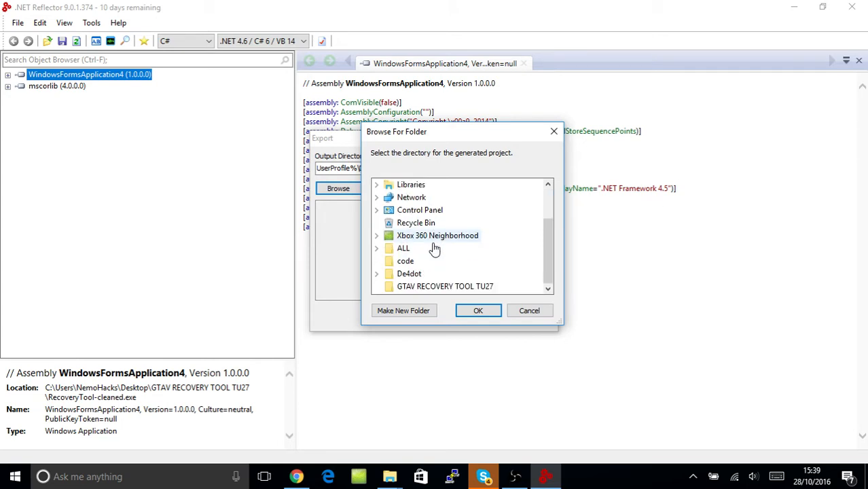
pyautogui.click(405, 260)
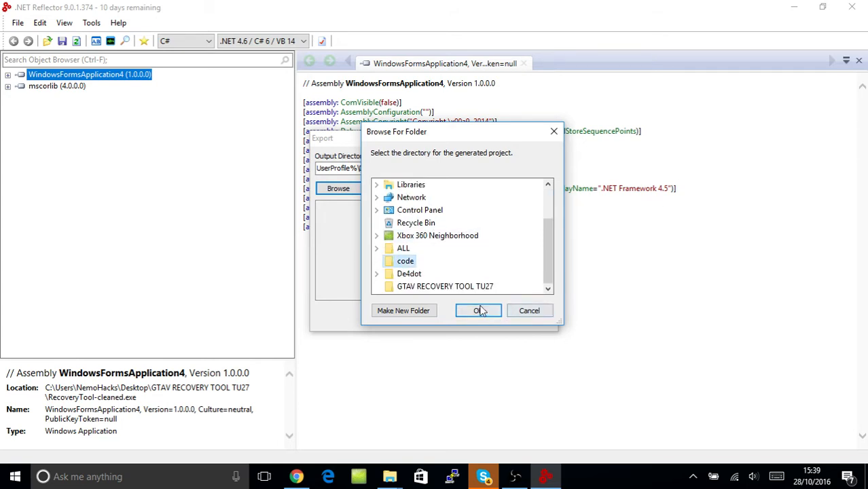
pyautogui.click(479, 310)
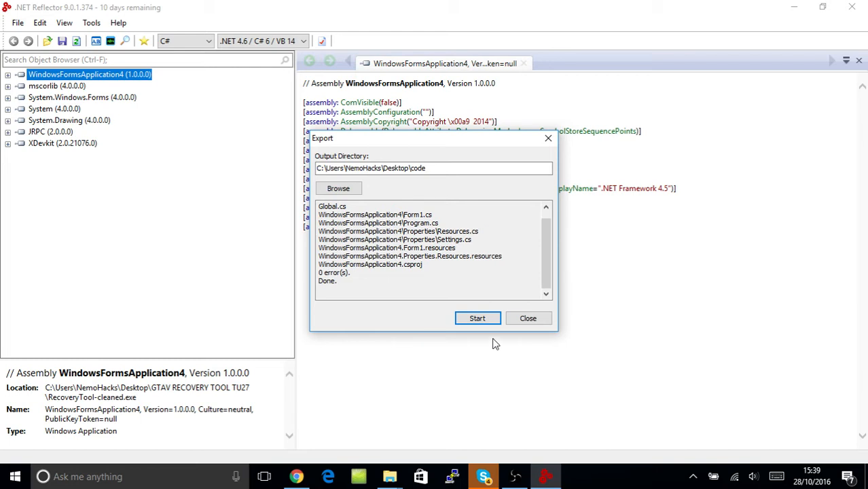
pyautogui.click(528, 318)
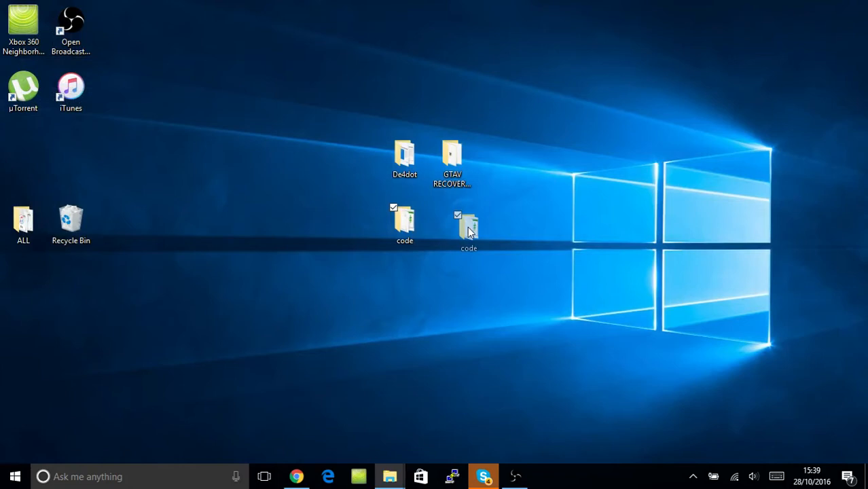
# Step: Open WindowsFormsApplication4.csproj from the code folder in Visual Studio
pyautogui.doubleClick(469, 224)
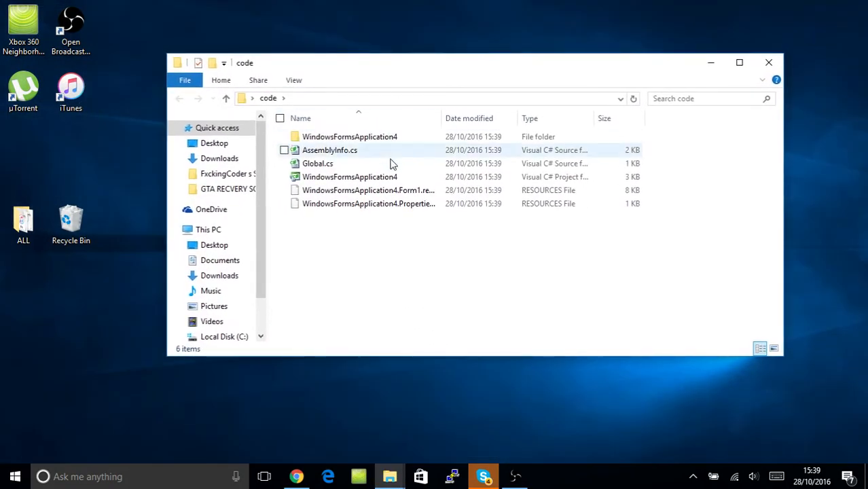
pyautogui.rightClick(349, 176)
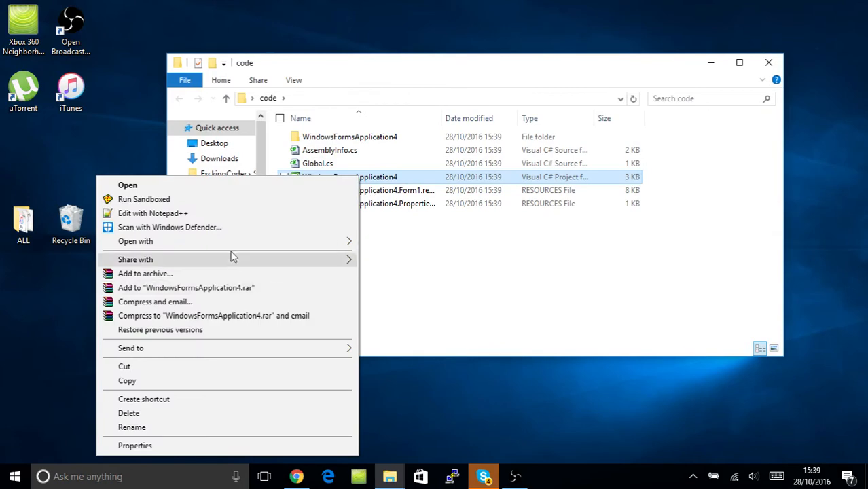
pyautogui.click(128, 185)
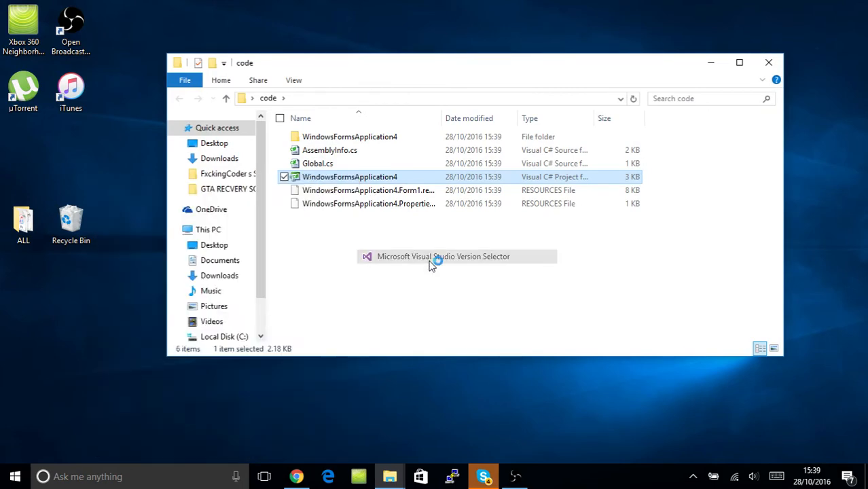
pyautogui.doubleClick(349, 176)
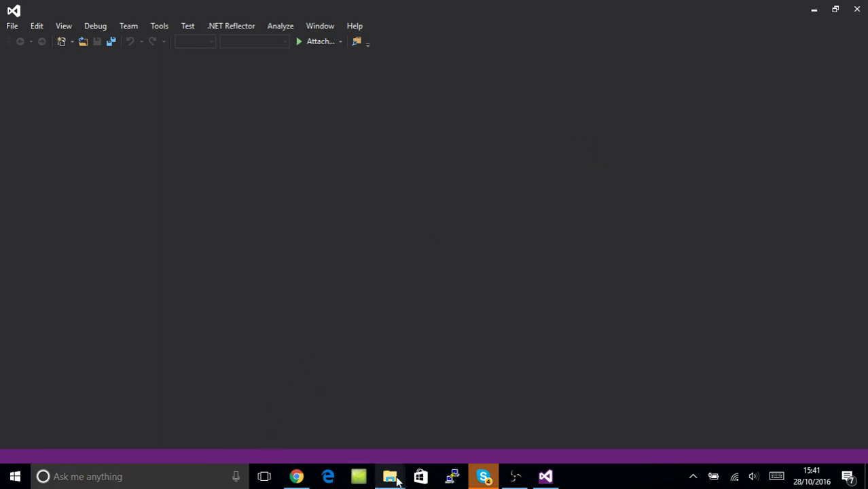
pyautogui.moveTo(389, 476)
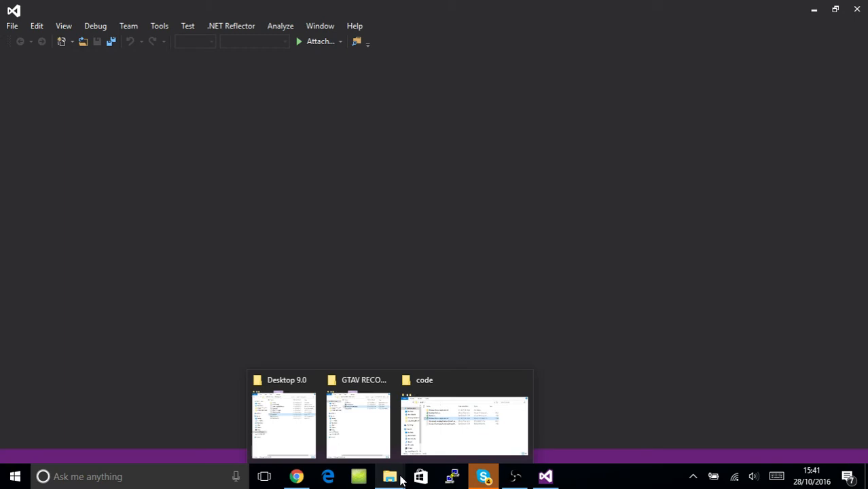
pyautogui.moveTo(514, 476)
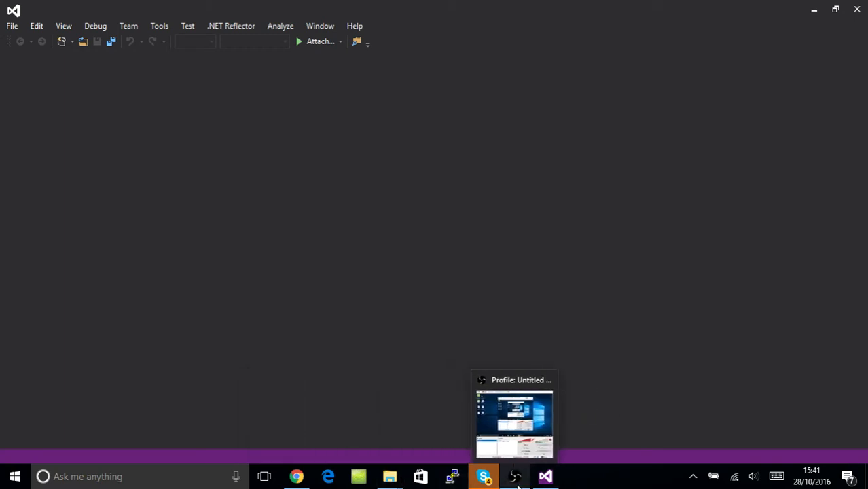
pyautogui.moveTo(515, 477)
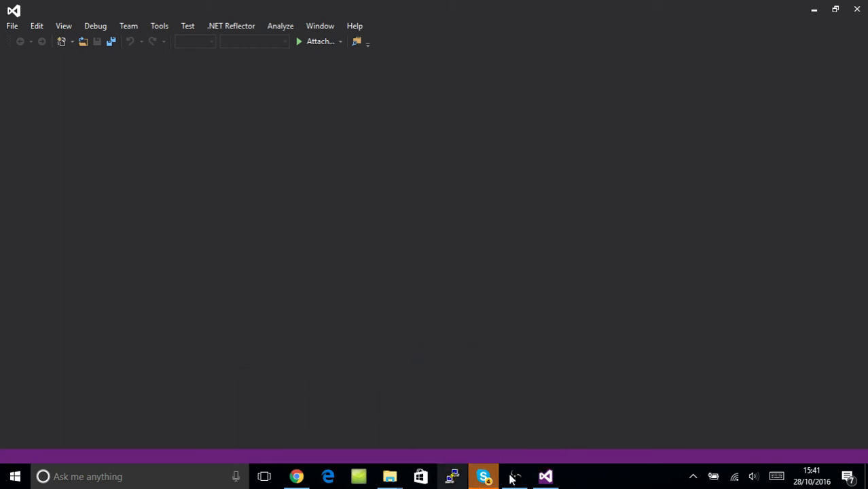
pyautogui.moveTo(483, 476)
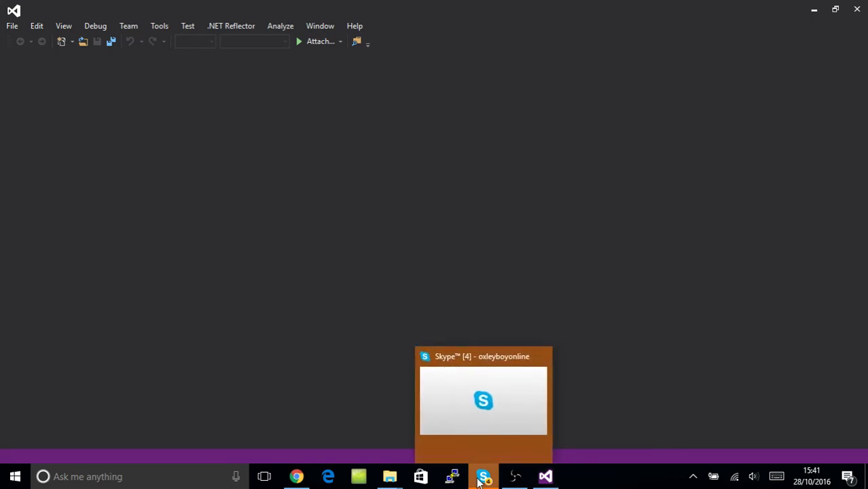
# Step: Switch to the Skype window from the taskbar
pyautogui.click(483, 401)
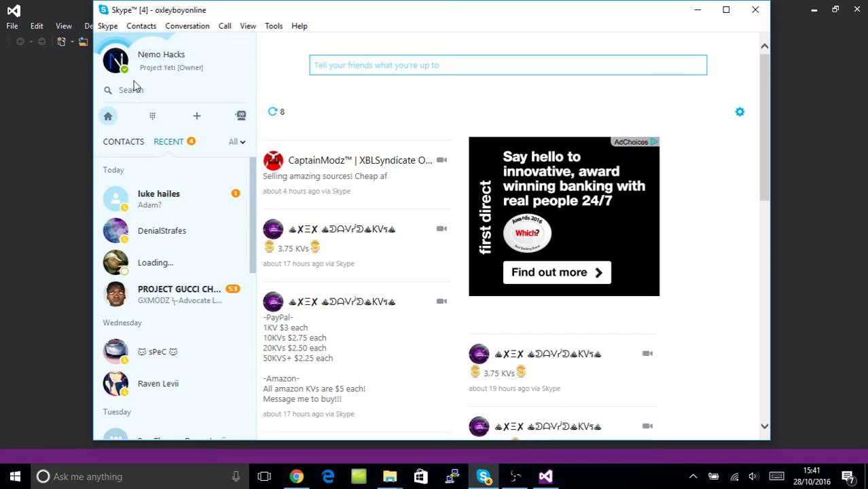
pyautogui.moveTo(330, 10)
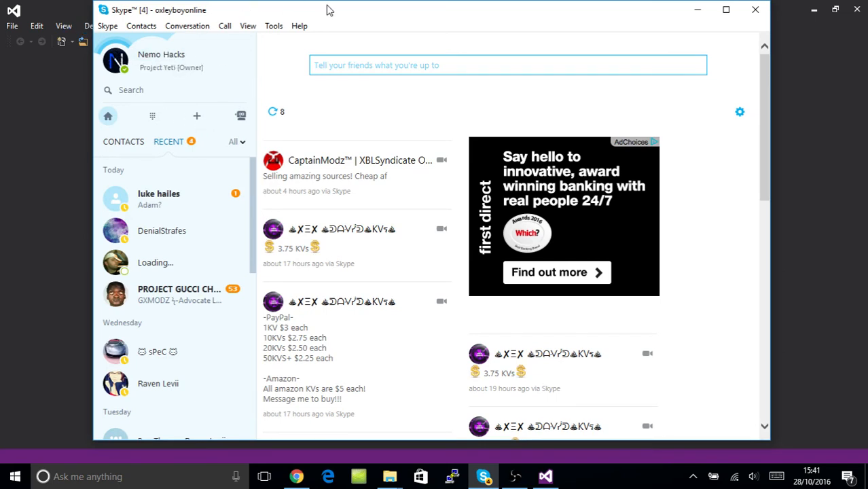
pyautogui.moveTo(378, 177)
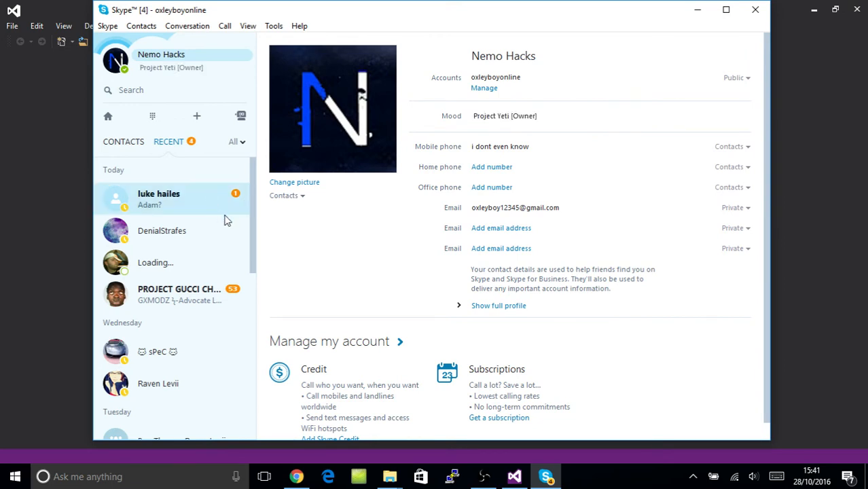
pyautogui.moveTo(626, 141)
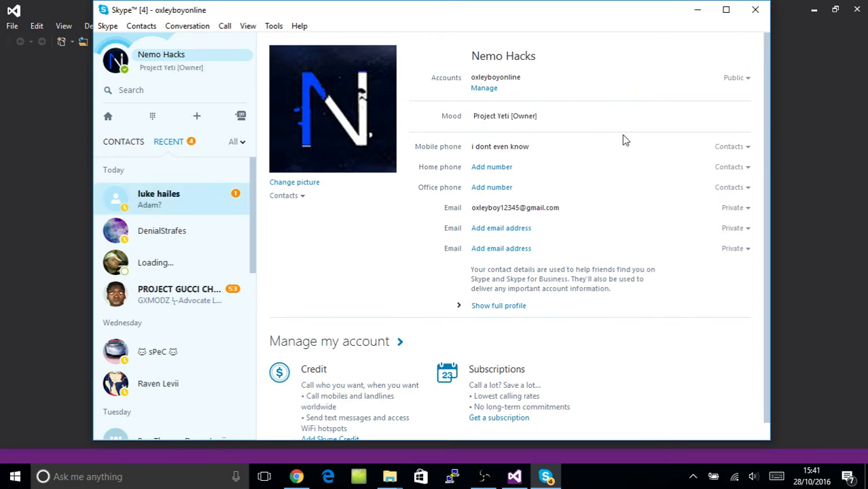
pyautogui.moveTo(536, 88)
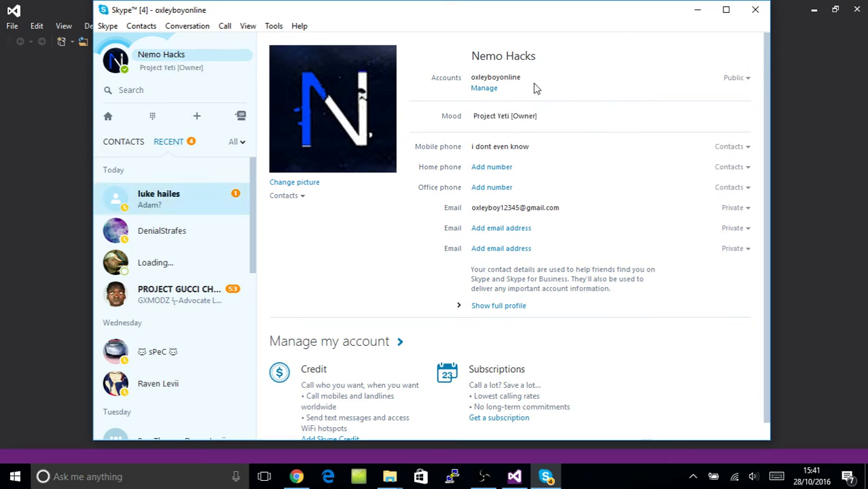
# Step: Open your own Skype profile page from the sidebar
pyautogui.click(159, 199)
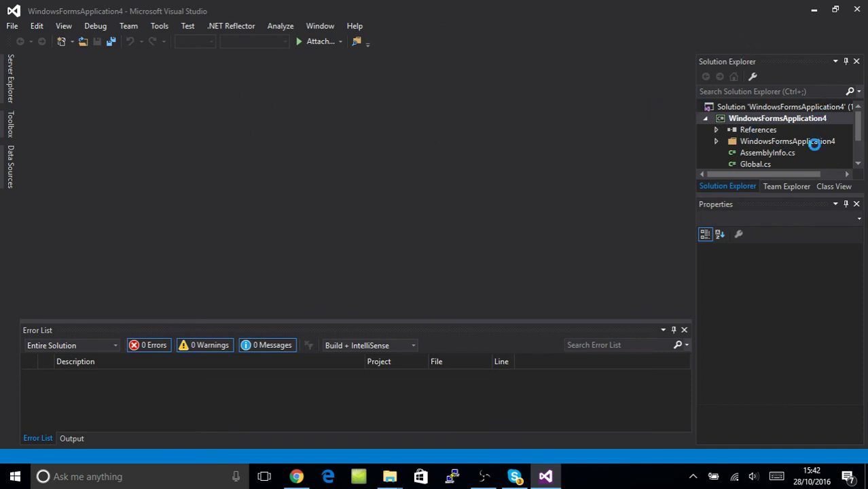
pyautogui.moveTo(787, 150)
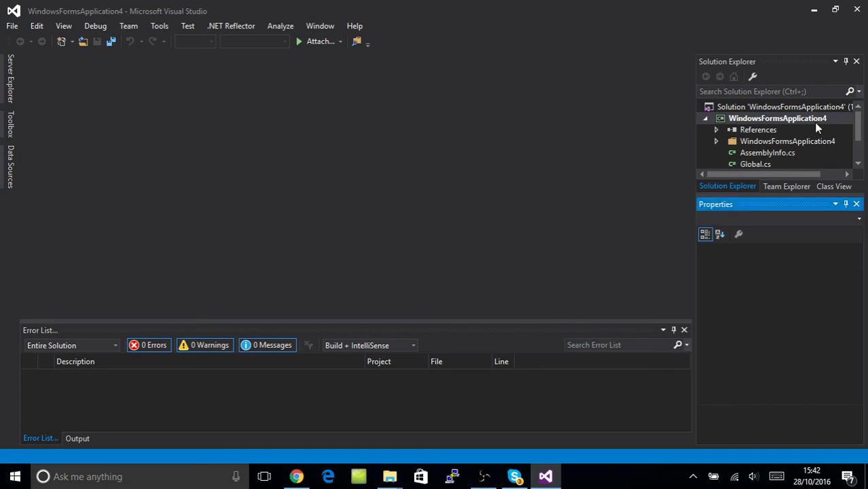
pyautogui.moveTo(835, 258)
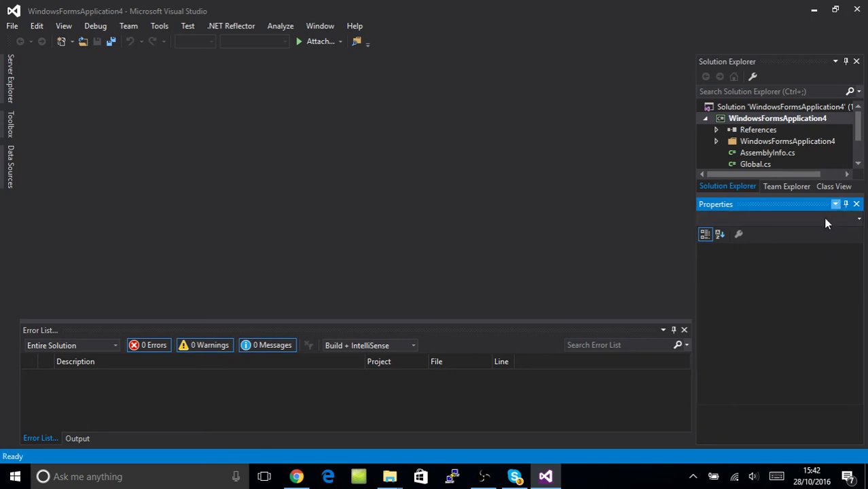
pyautogui.moveTo(706, 329)
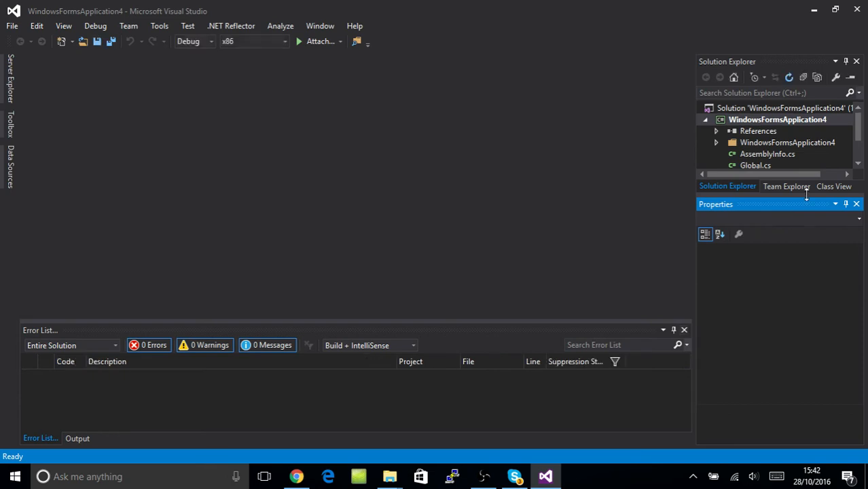
# Step: Let the WindowsFormsApplication4 solution finish loading, then minimize Visual Studio
pyautogui.click(777, 119)
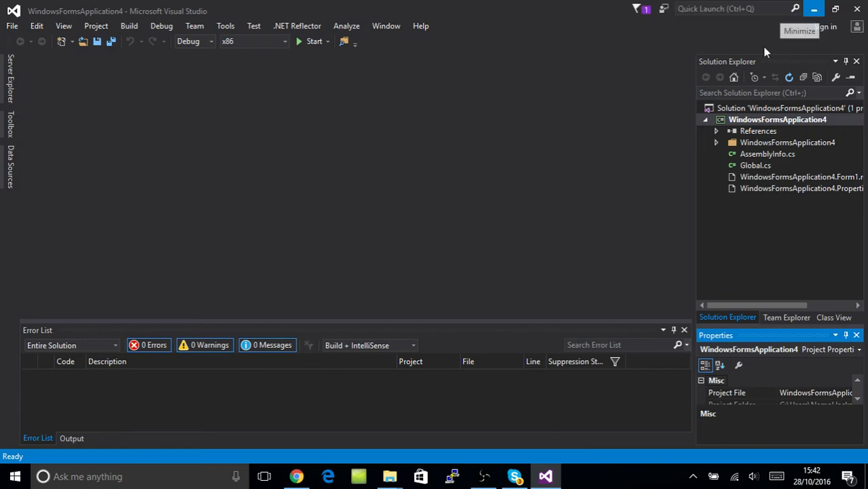
pyautogui.click(813, 9)
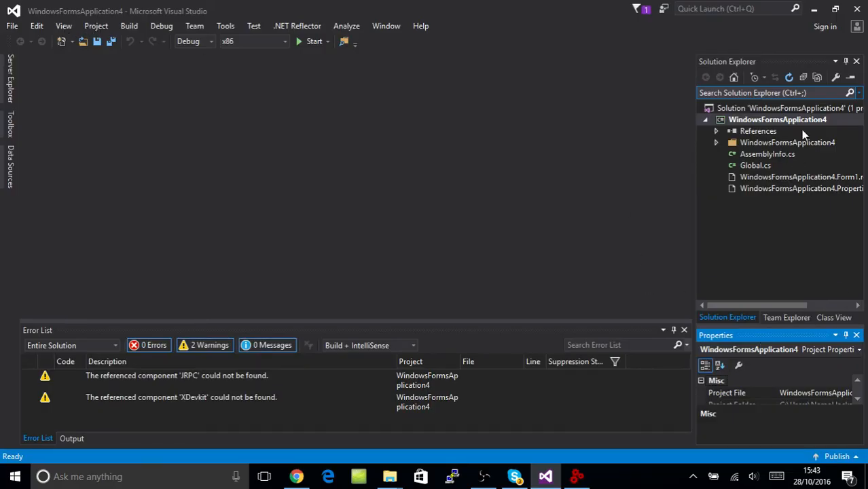
pyautogui.moveTo(96, 26)
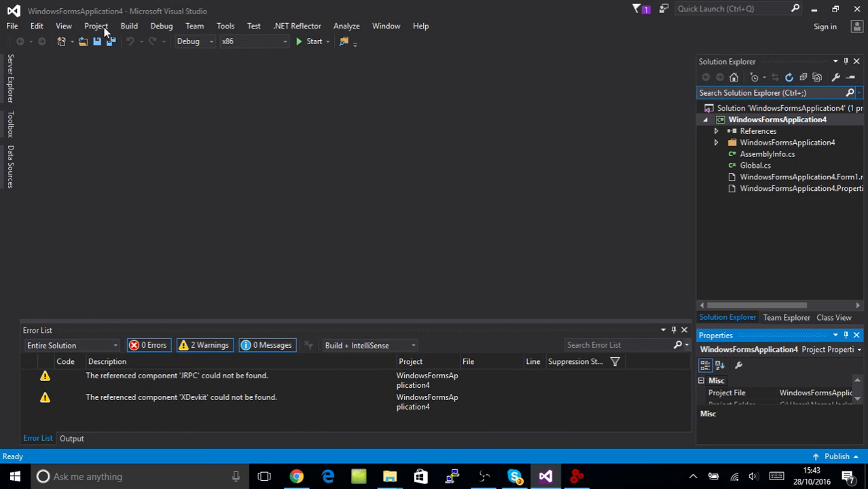
pyautogui.click(96, 26)
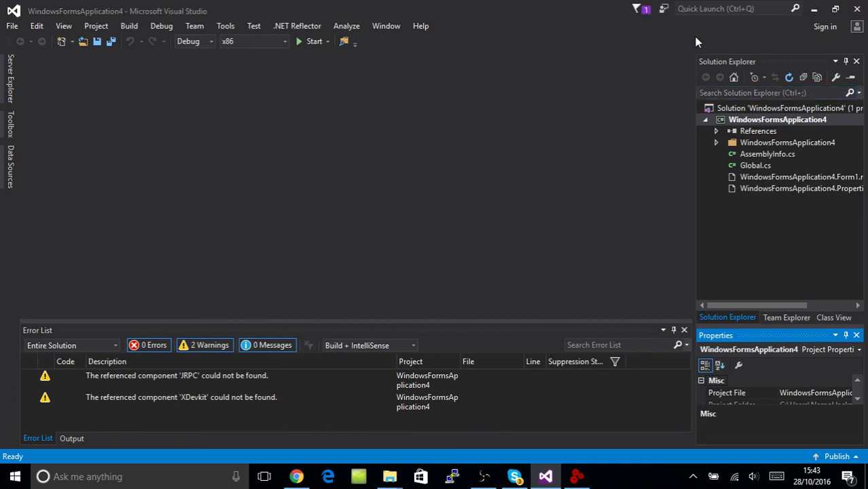
pyautogui.moveTo(96, 26)
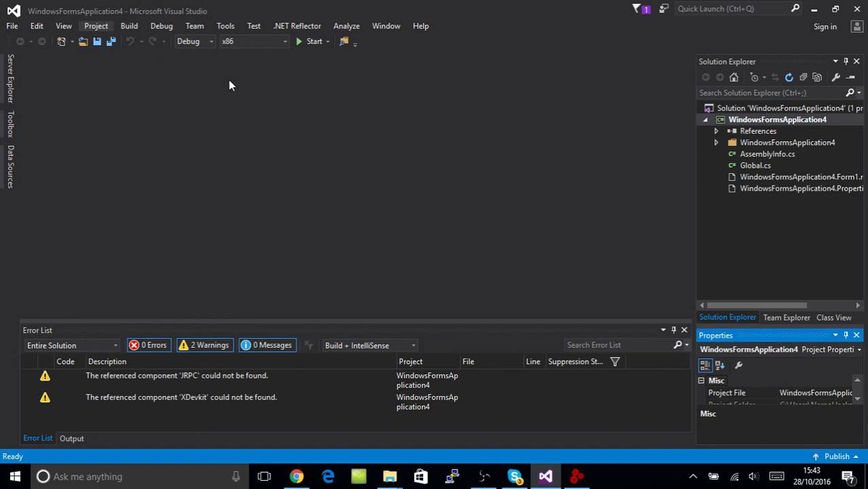
pyautogui.moveTo(740, 179)
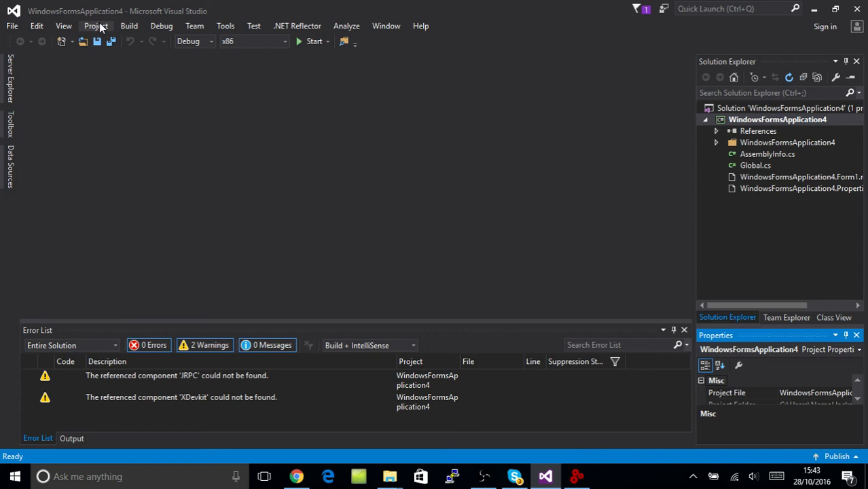
# Step: Add JRPC.dll and xdevkit.dll from the Desktop as project references via Reference Manager
pyautogui.click(96, 26)
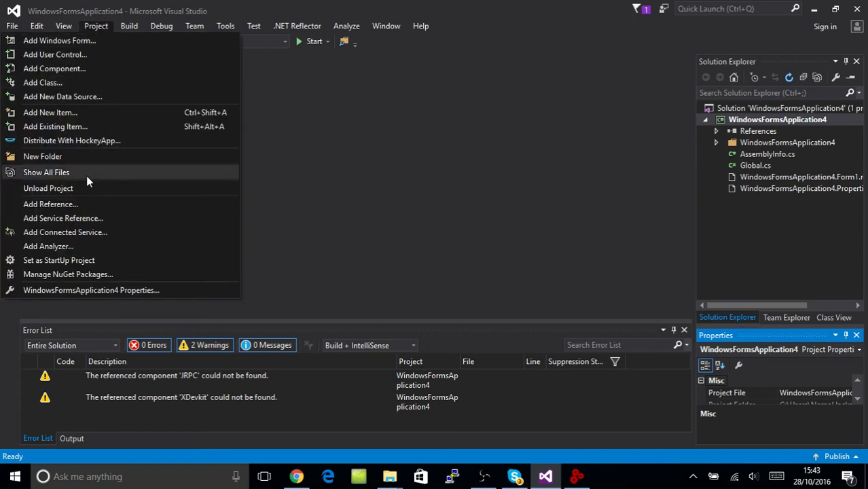
pyautogui.click(310, 148)
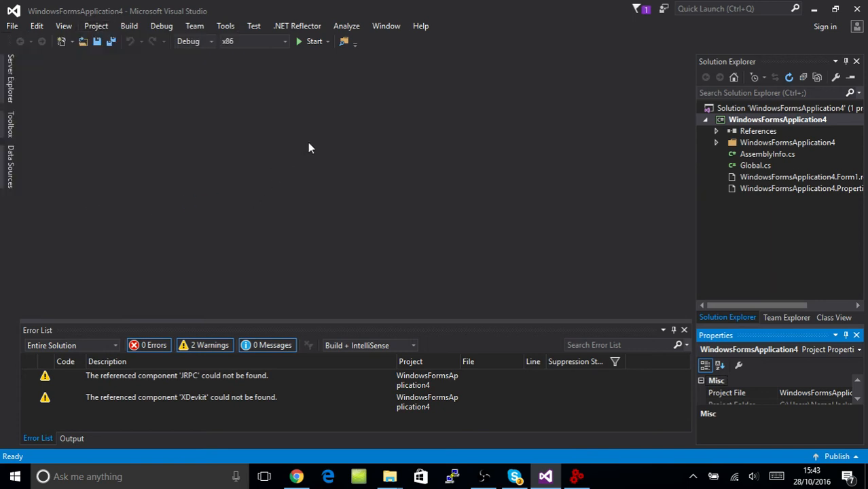
pyautogui.moveTo(571, 158)
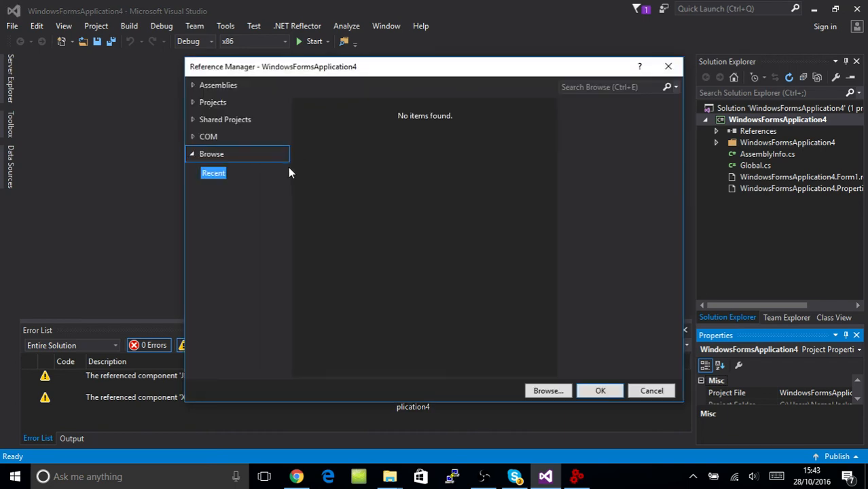
pyautogui.click(214, 172)
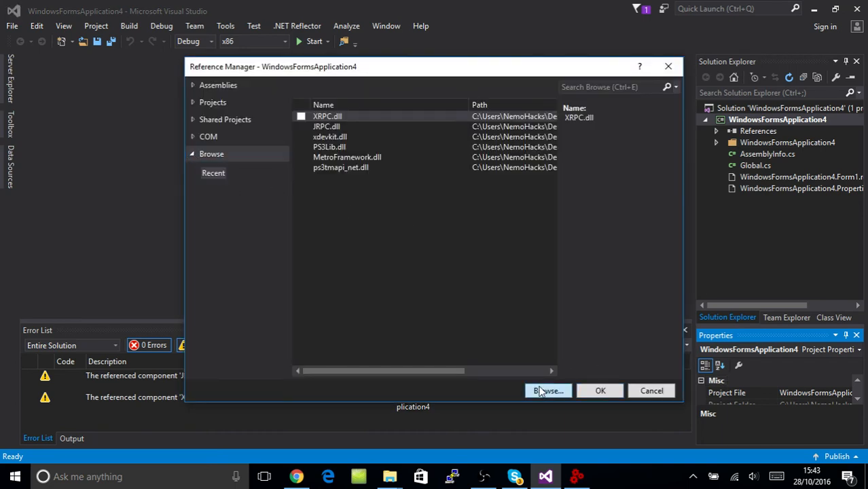
pyautogui.click(549, 390)
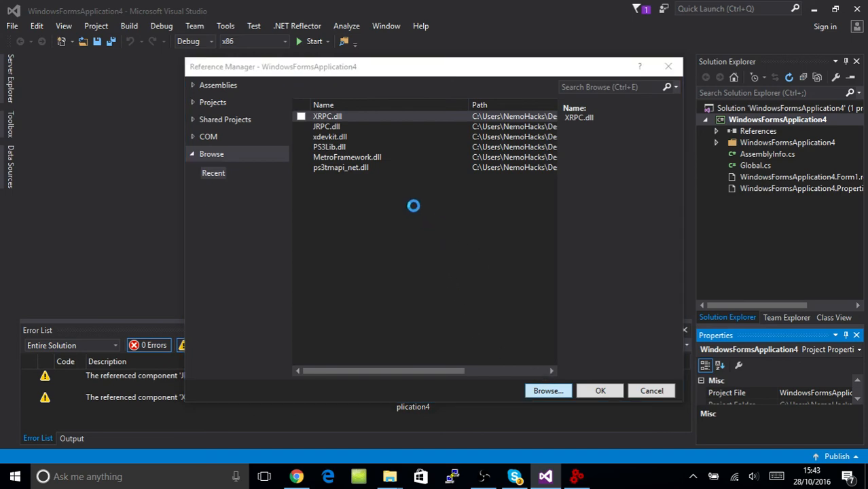
pyautogui.click(547, 391)
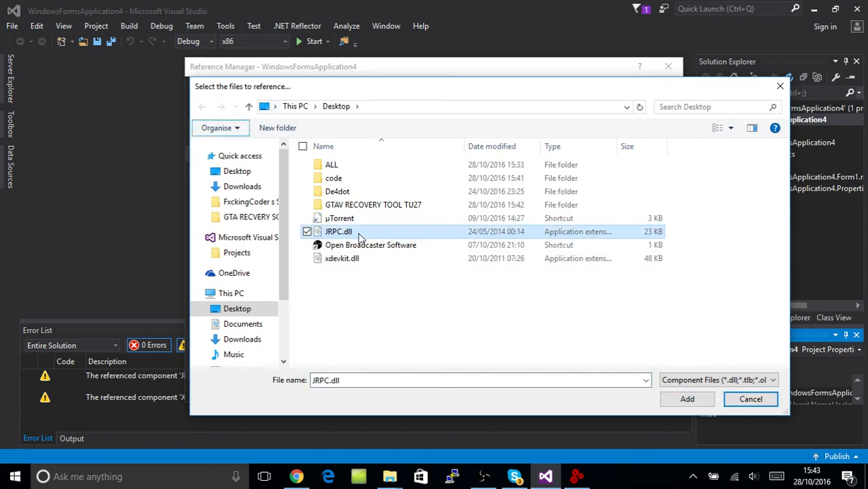
pyautogui.moveTo(360, 248)
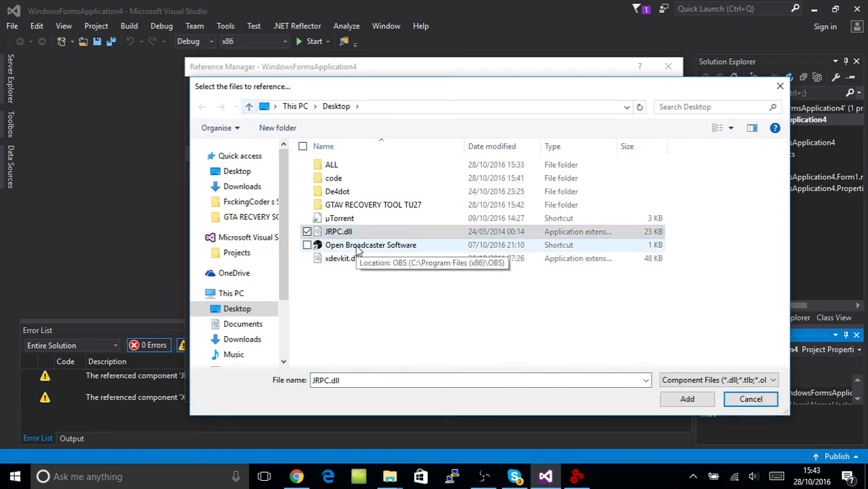
pyautogui.click(308, 258)
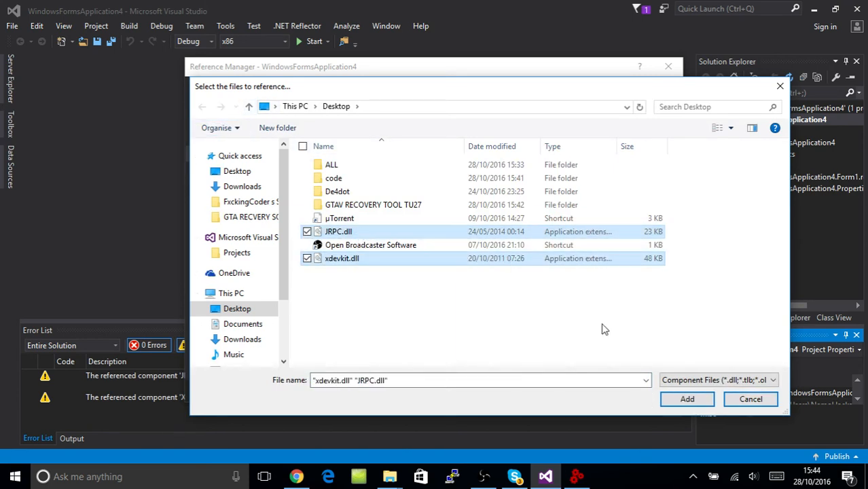
pyautogui.moveTo(550, 282)
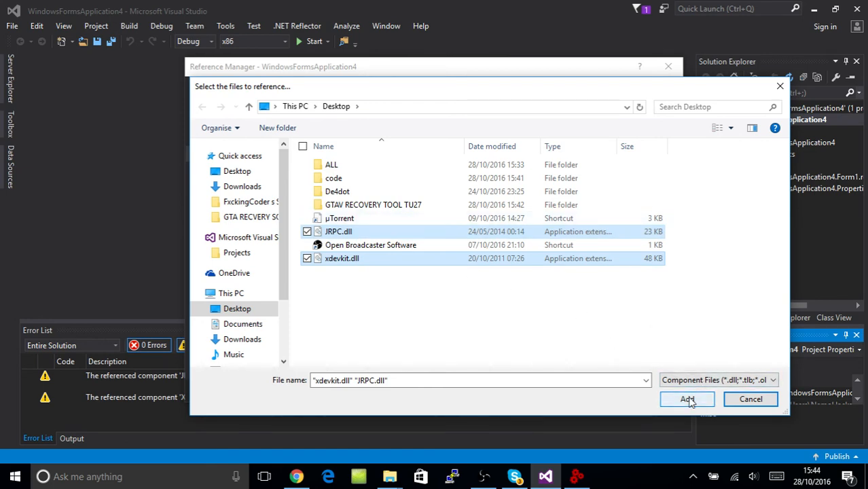
pyautogui.click(687, 399)
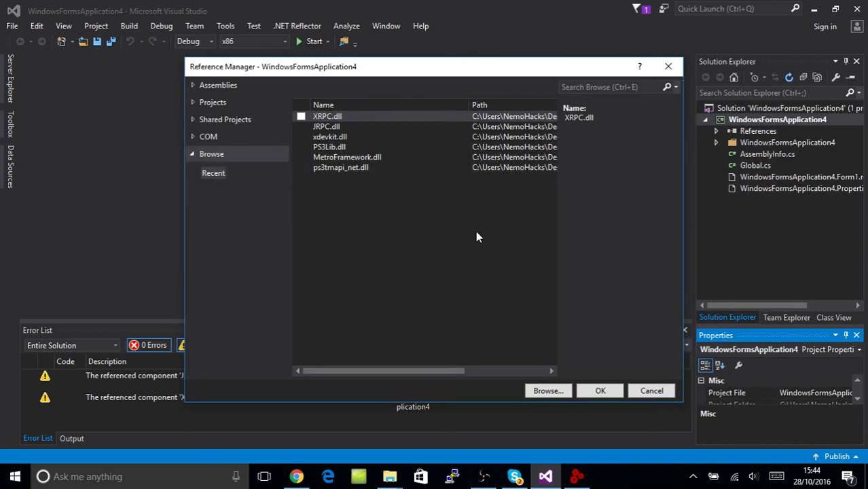
pyautogui.moveTo(347, 126)
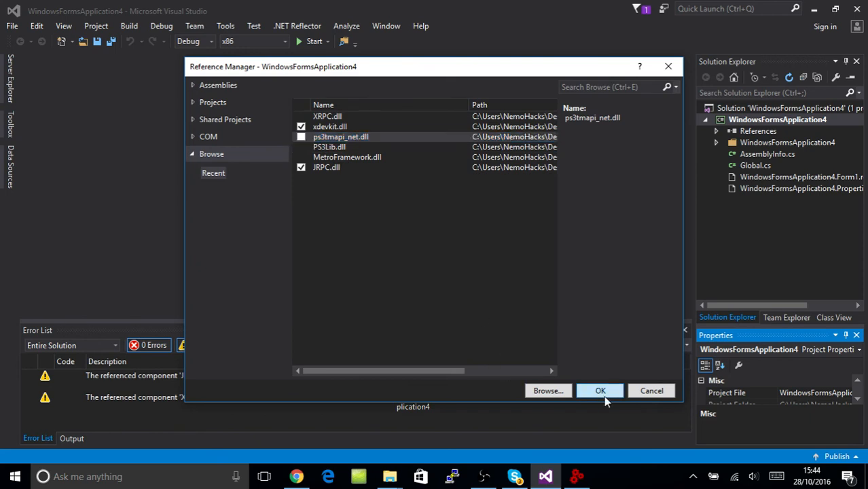
pyautogui.moveTo(496, 60)
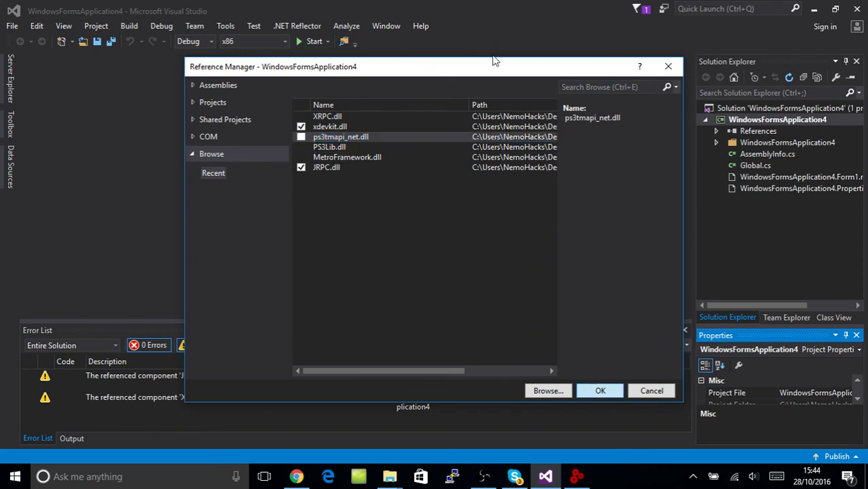
pyautogui.click(600, 390)
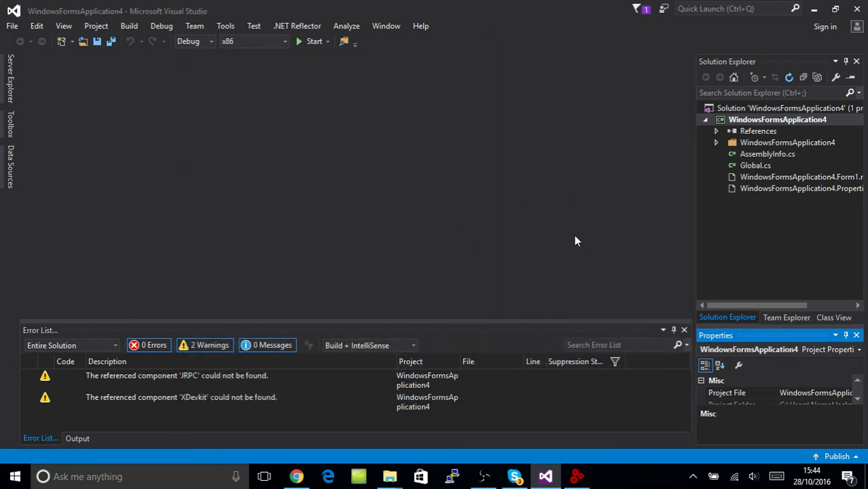
pyautogui.moveTo(752, 143)
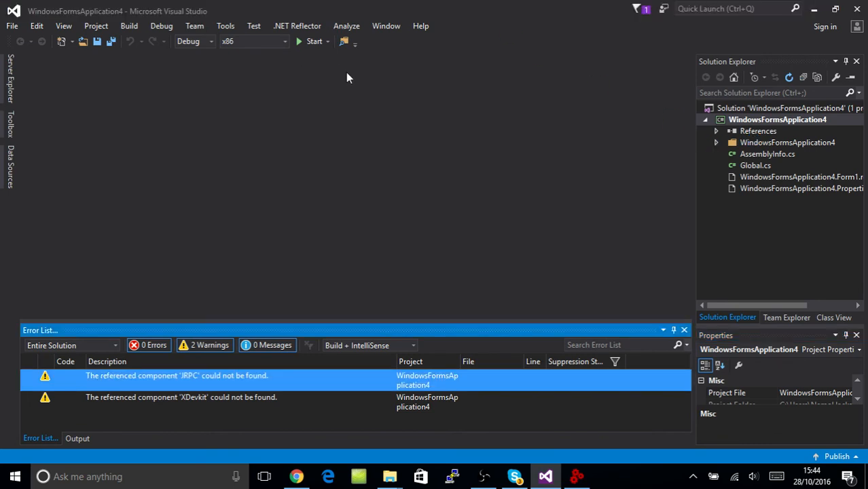
# Step: Expand the WindowsFormsApplication4 folder and open Form1.cs in the form designer
pyautogui.click(787, 142)
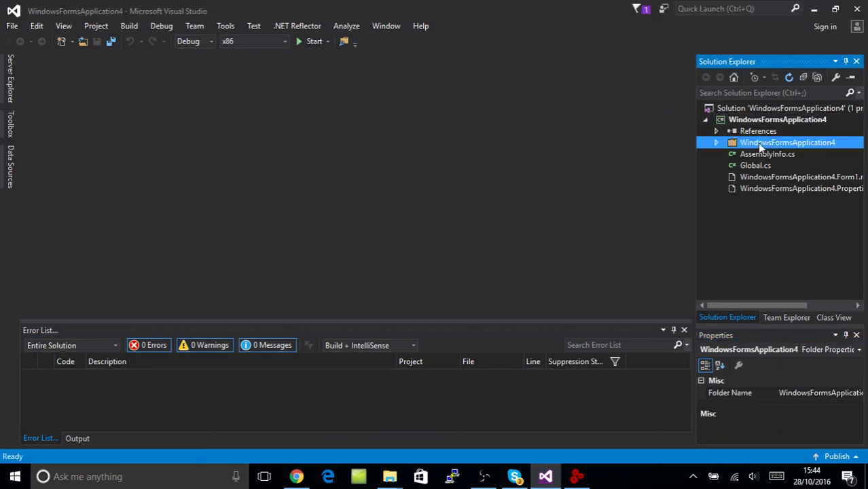
pyautogui.click(715, 142)
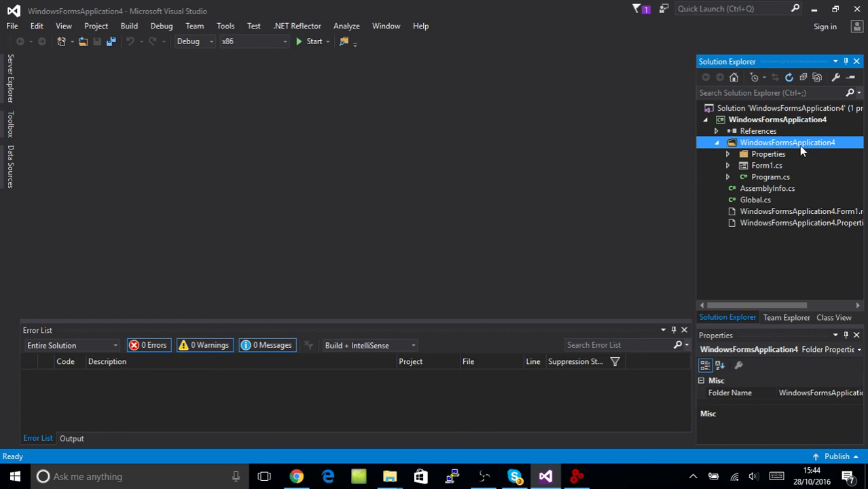
pyautogui.moveTo(758, 171)
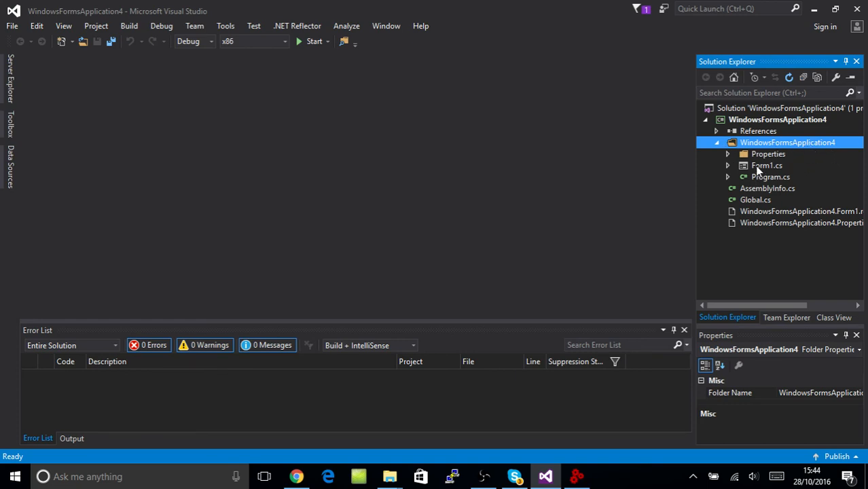
pyautogui.click(767, 165)
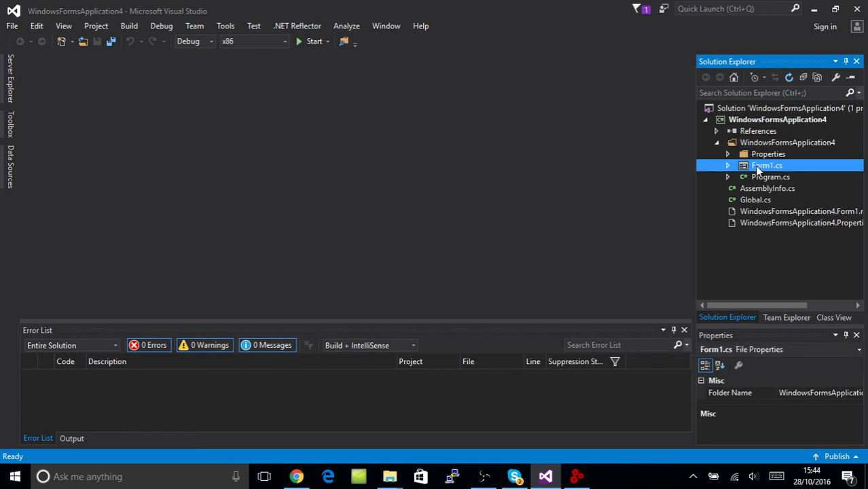
pyautogui.doubleClick(767, 165)
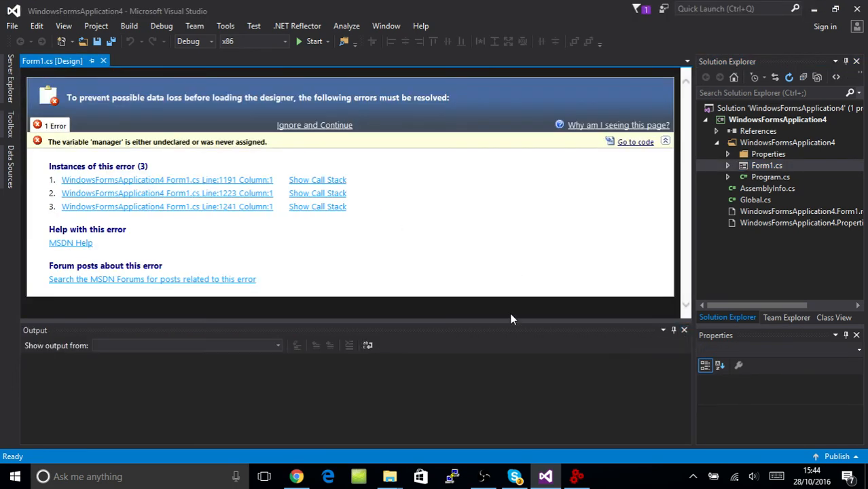
# Step: Comment out the manager.GetObject lines at lines 1191 and 1223 with //
pyautogui.click(685, 330)
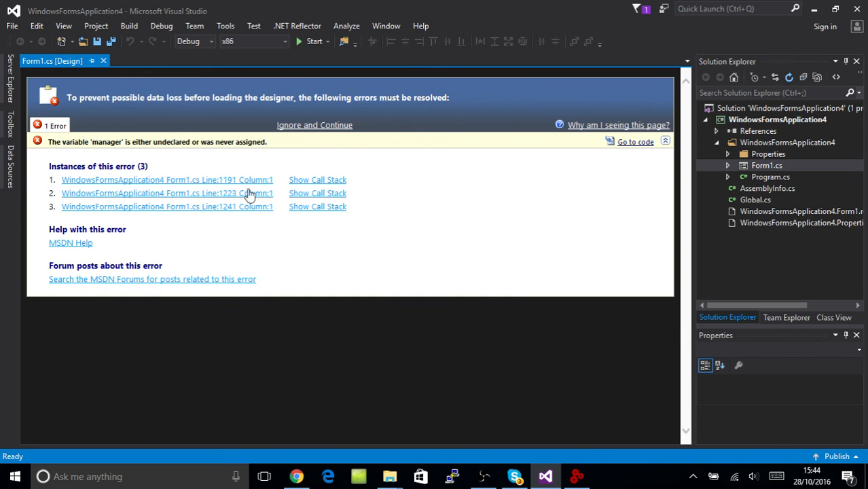
pyautogui.moveTo(444, 269)
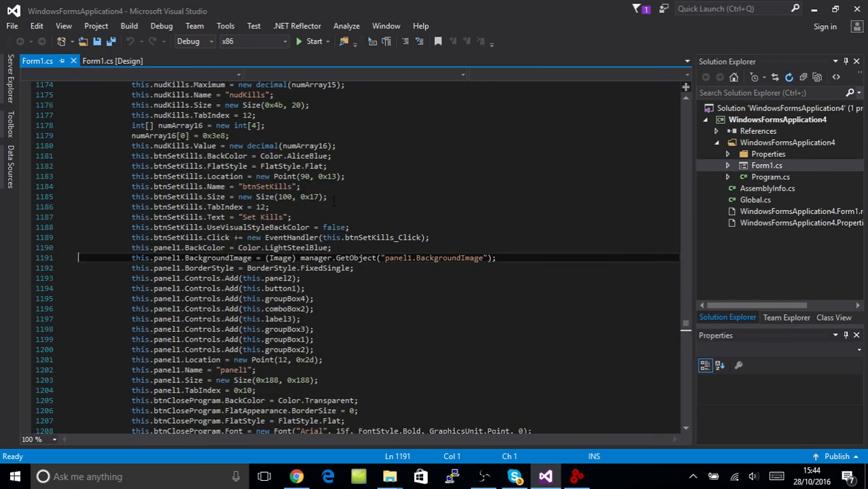
pyautogui.click(333, 257)
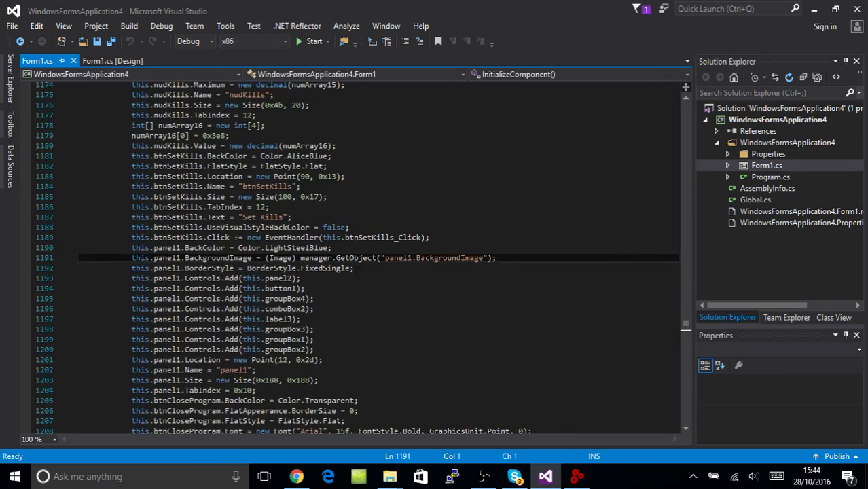
pyautogui.write('//')
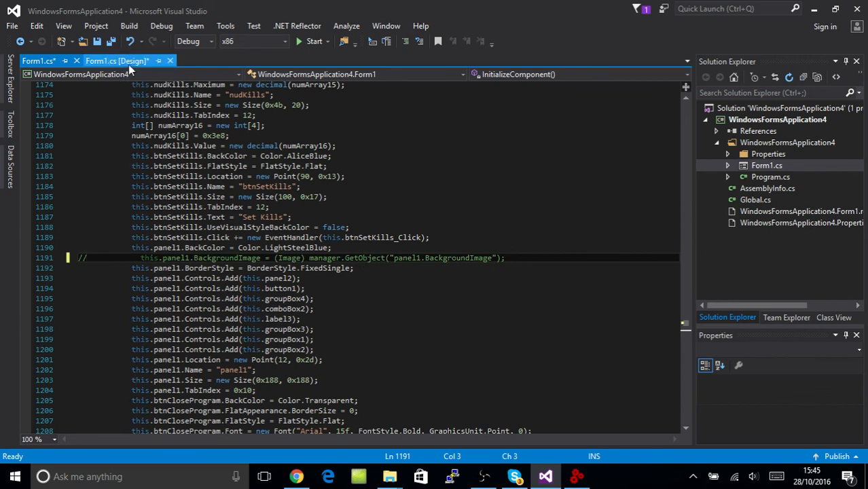
pyautogui.moveTo(342, 184)
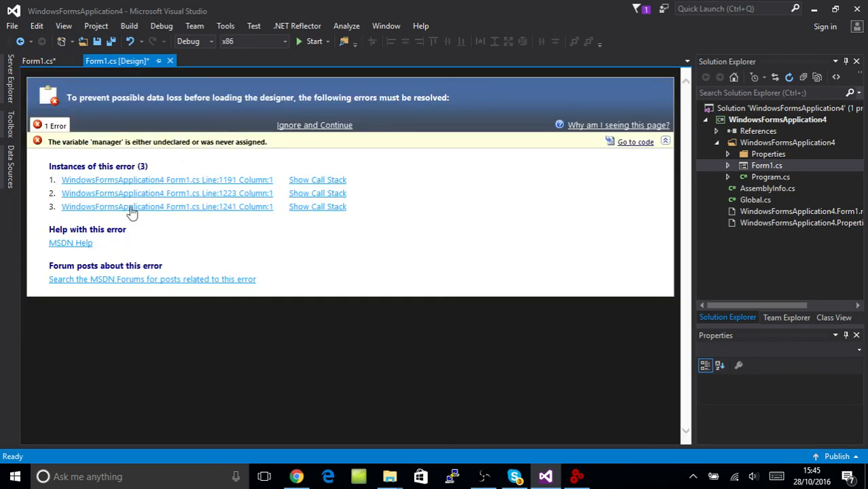
pyautogui.moveTo(157, 196)
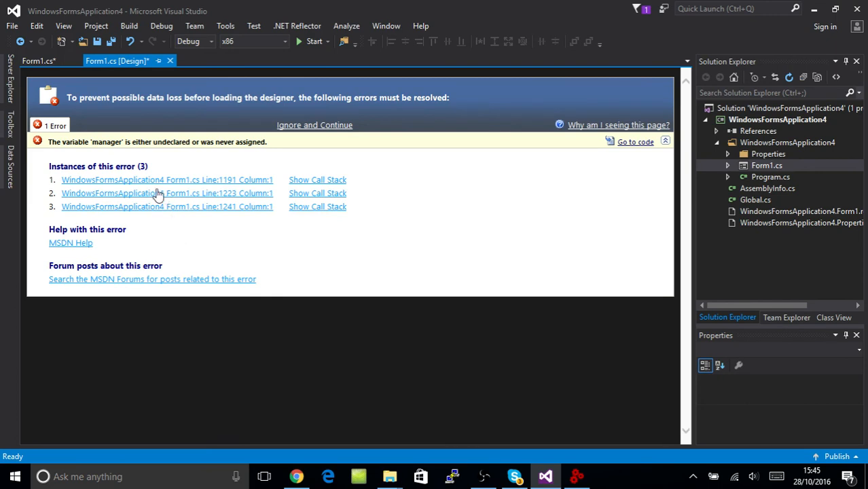
pyautogui.moveTo(221, 188)
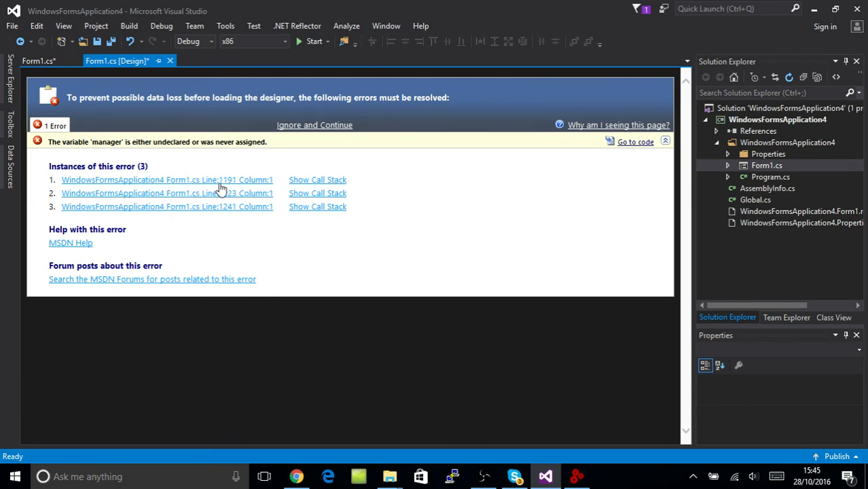
pyautogui.click(166, 206)
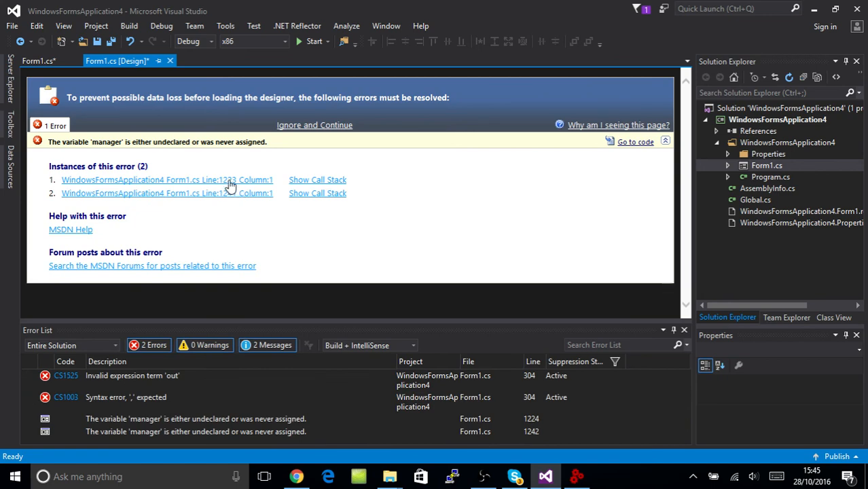
pyautogui.click(636, 141)
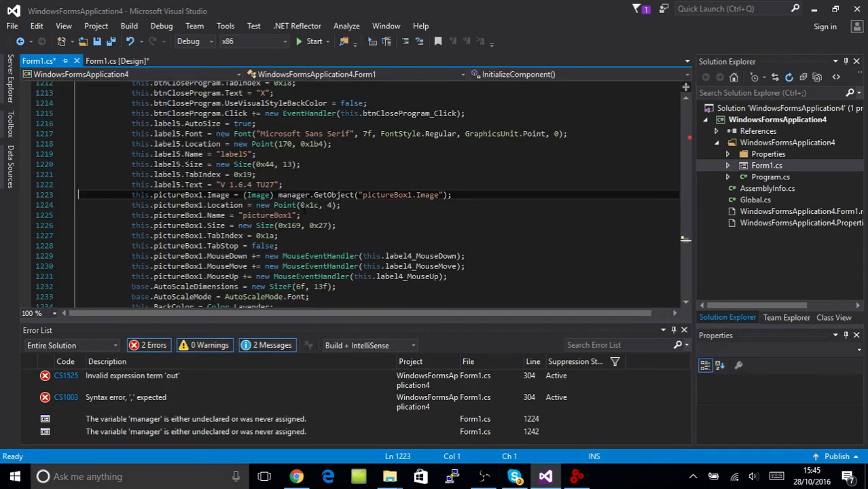
pyautogui.moveTo(356, 176)
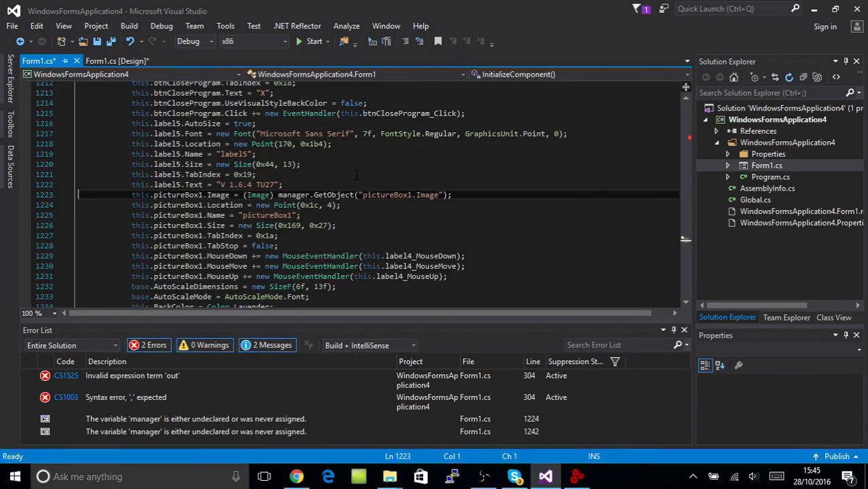
pyautogui.moveTo(552, 304)
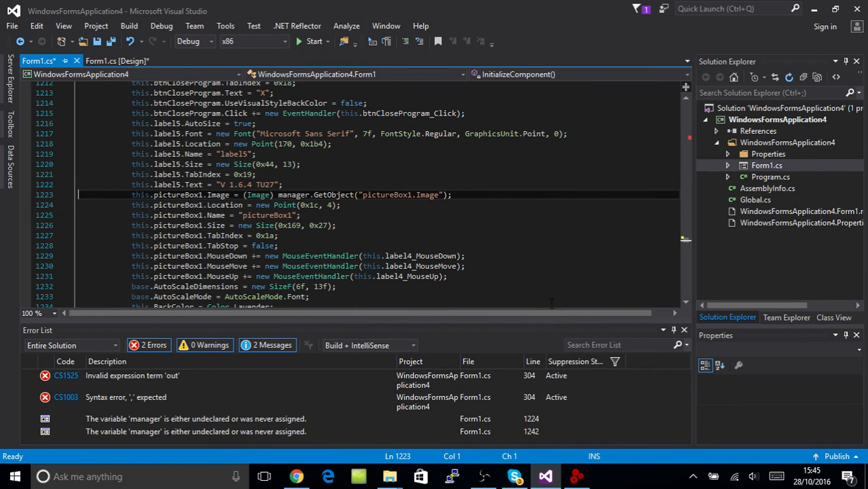
pyautogui.write('//')
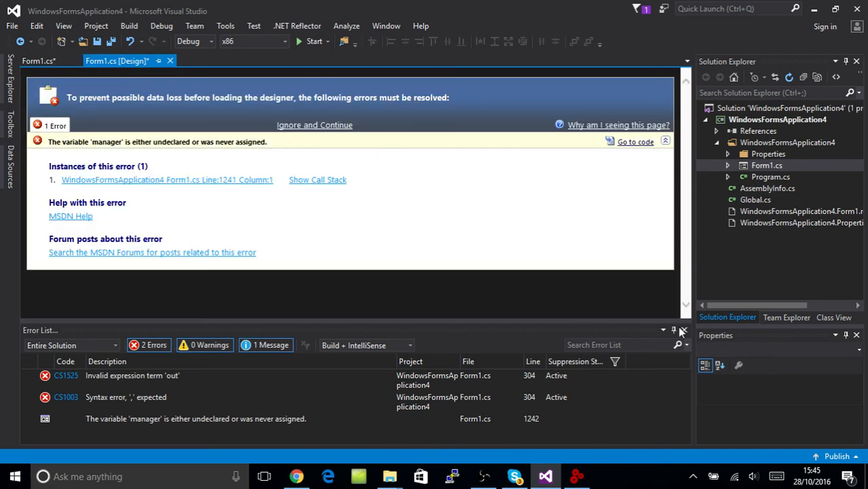
# Step: Close the Error List and open the Max Abilities button's button5_Click handler code
pyautogui.click(314, 125)
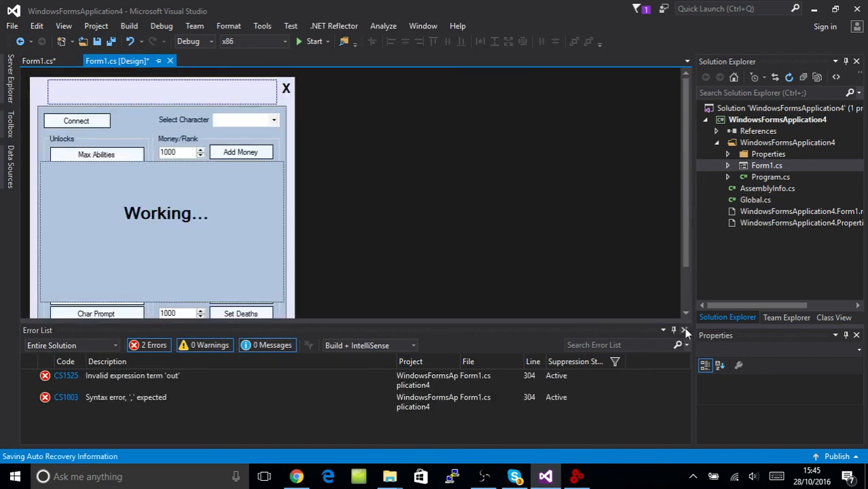
pyautogui.click(685, 331)
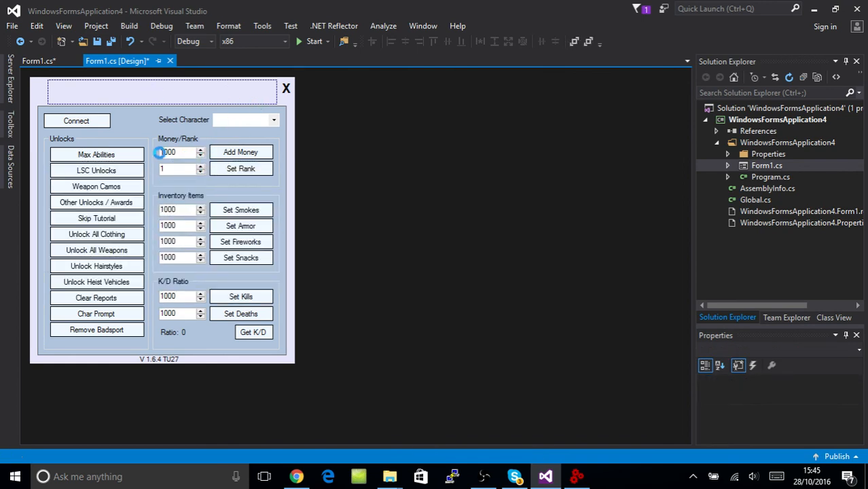
pyautogui.click(77, 120)
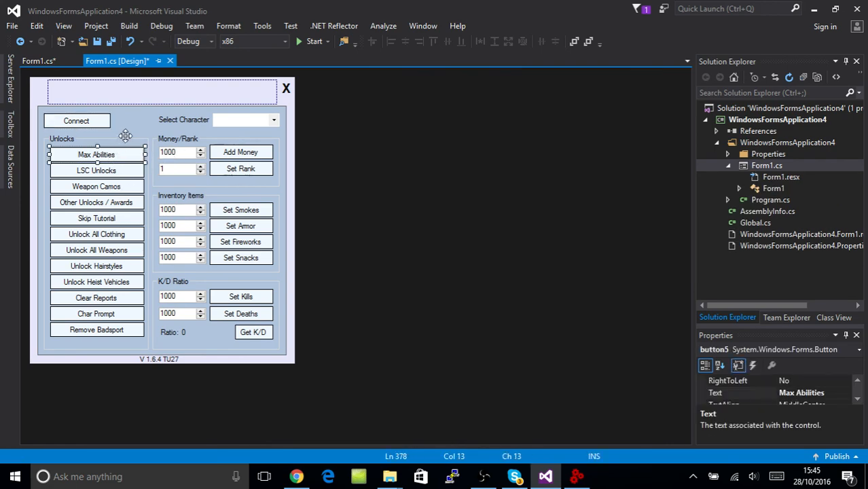
pyautogui.click(38, 60)
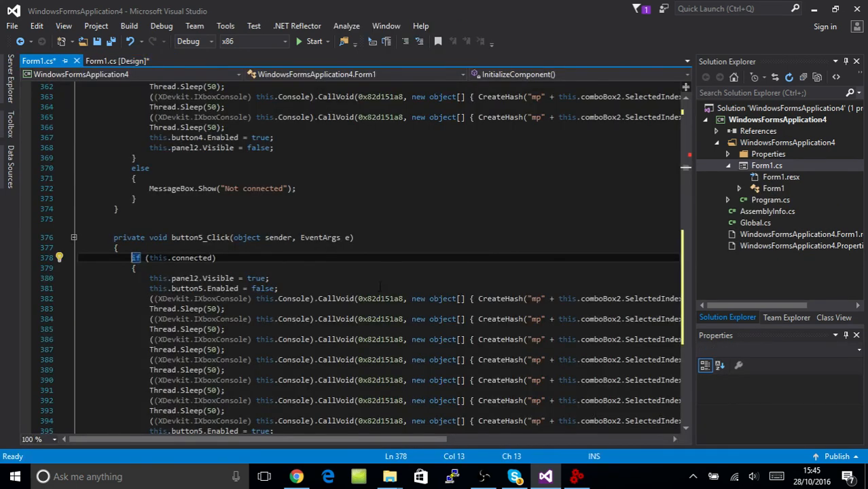
pyautogui.scroll(-3)
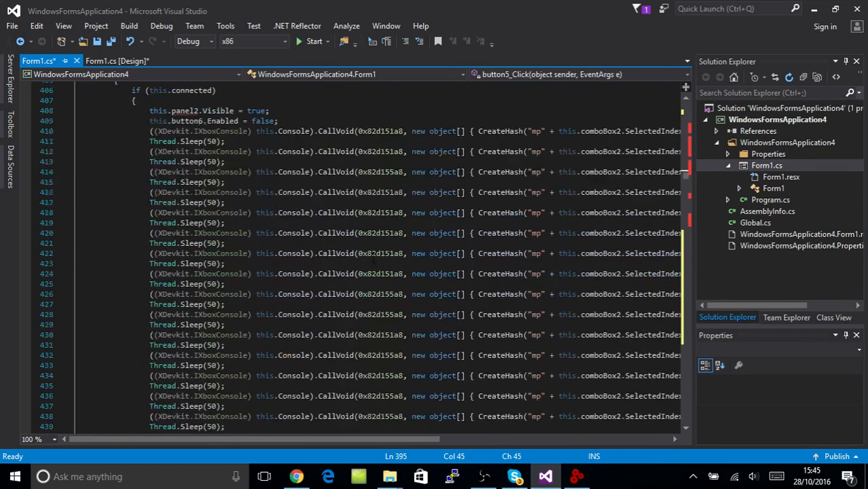
pyautogui.scroll(-3)
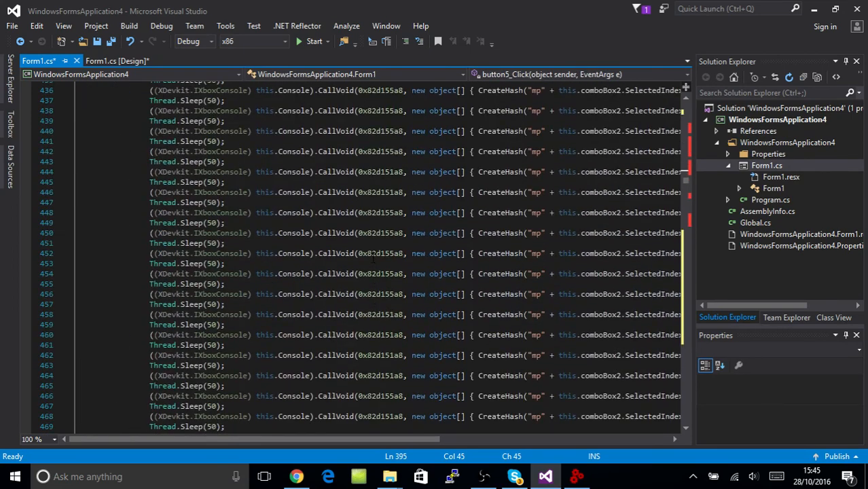
pyautogui.scroll(-3)
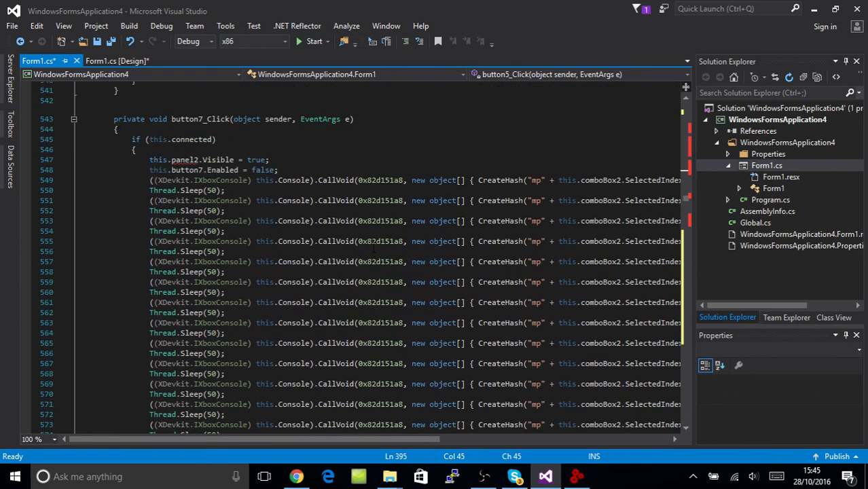